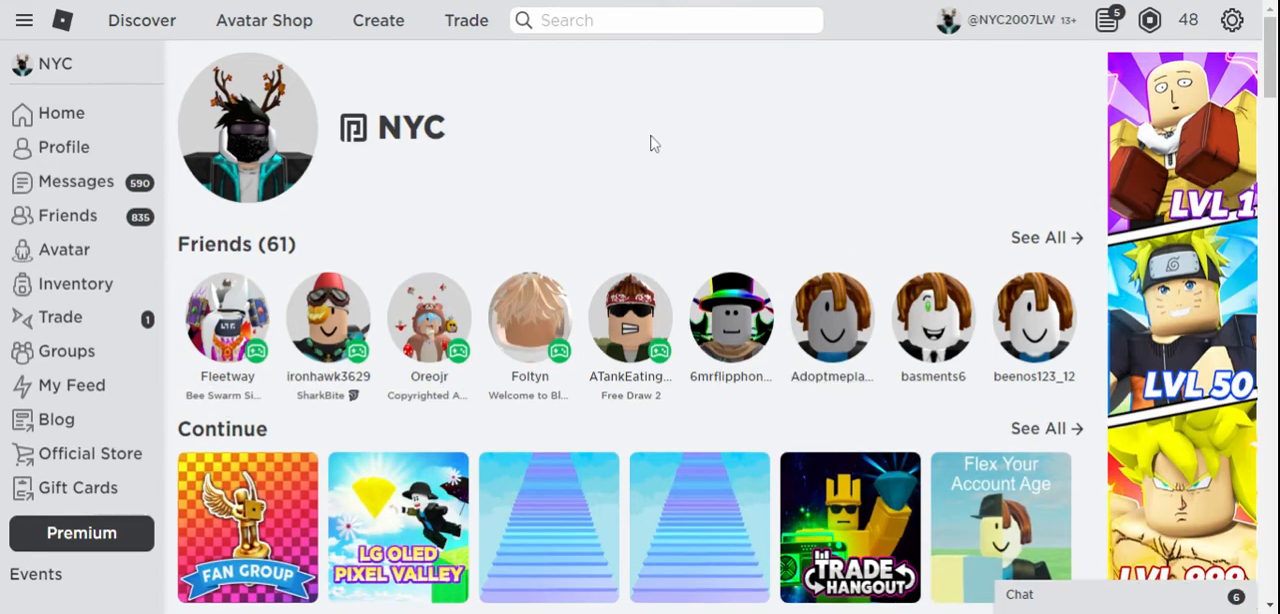
mouse_move(650, 132)
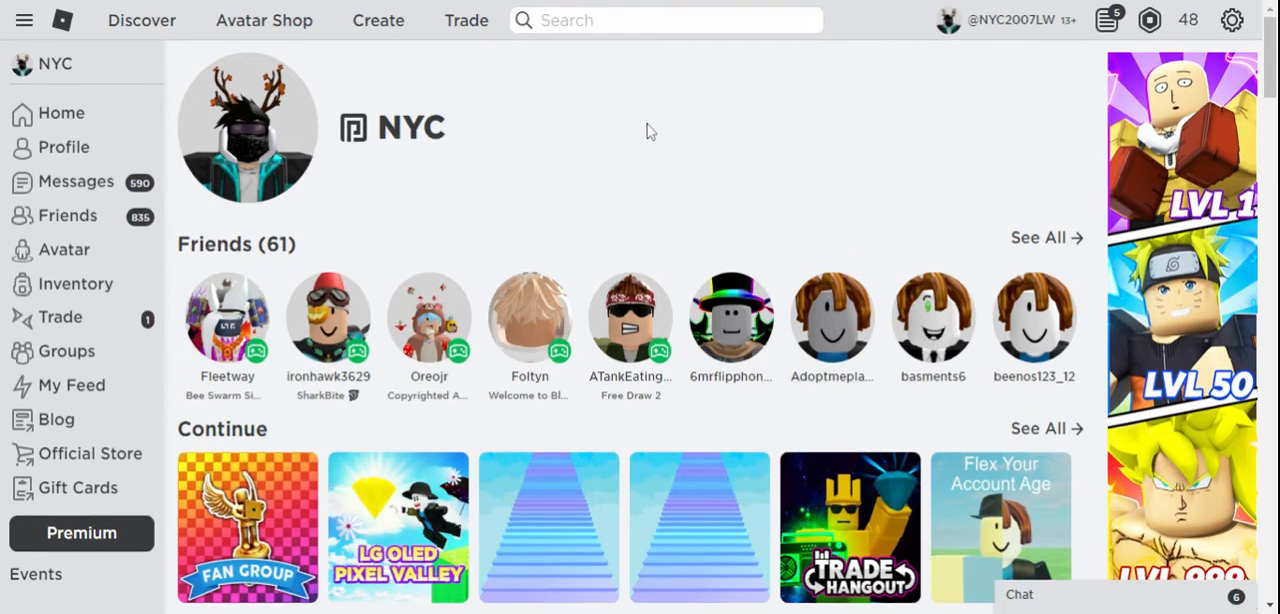
mouse_move(644, 124)
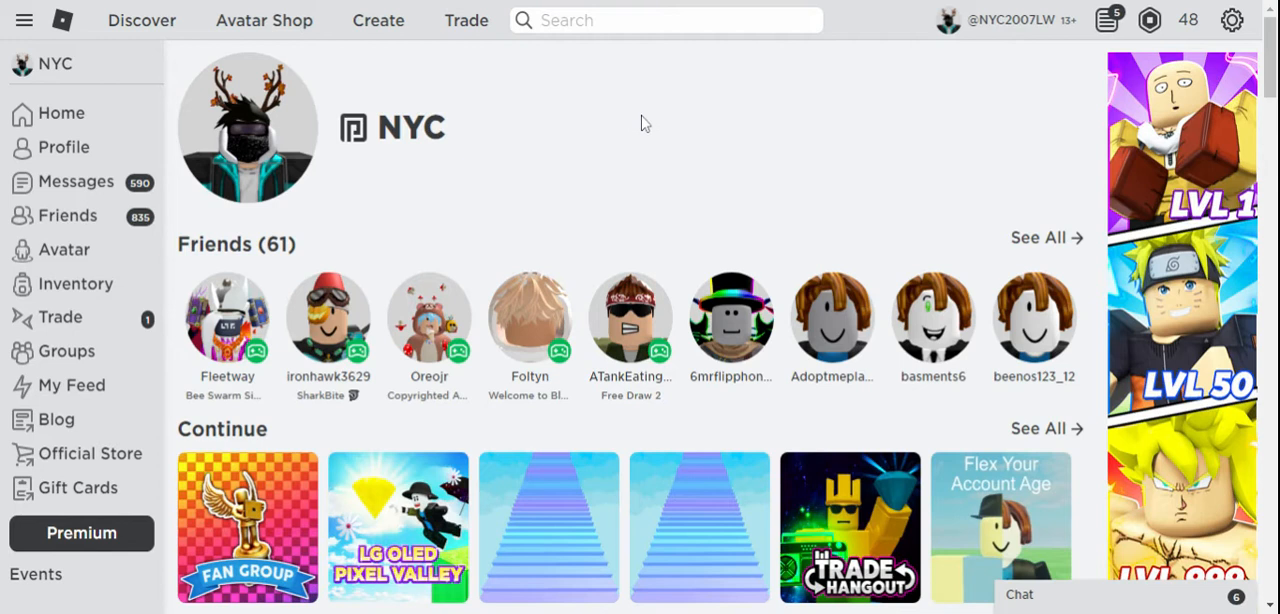
mouse_move(672, 118)
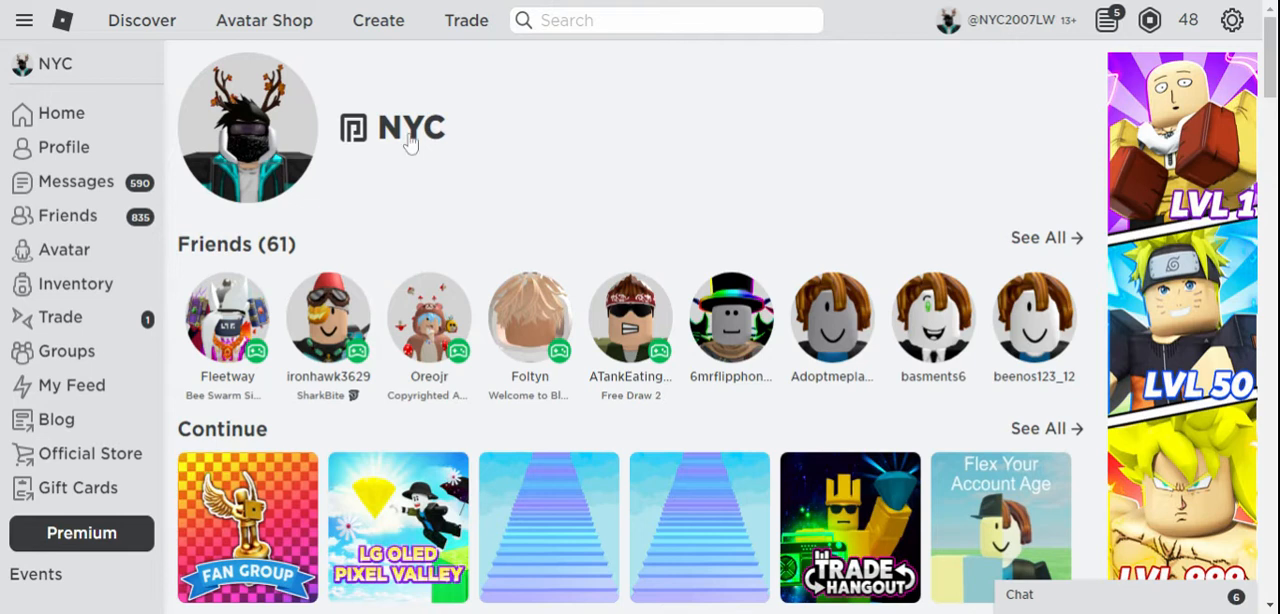
mouse_move(370, 136)
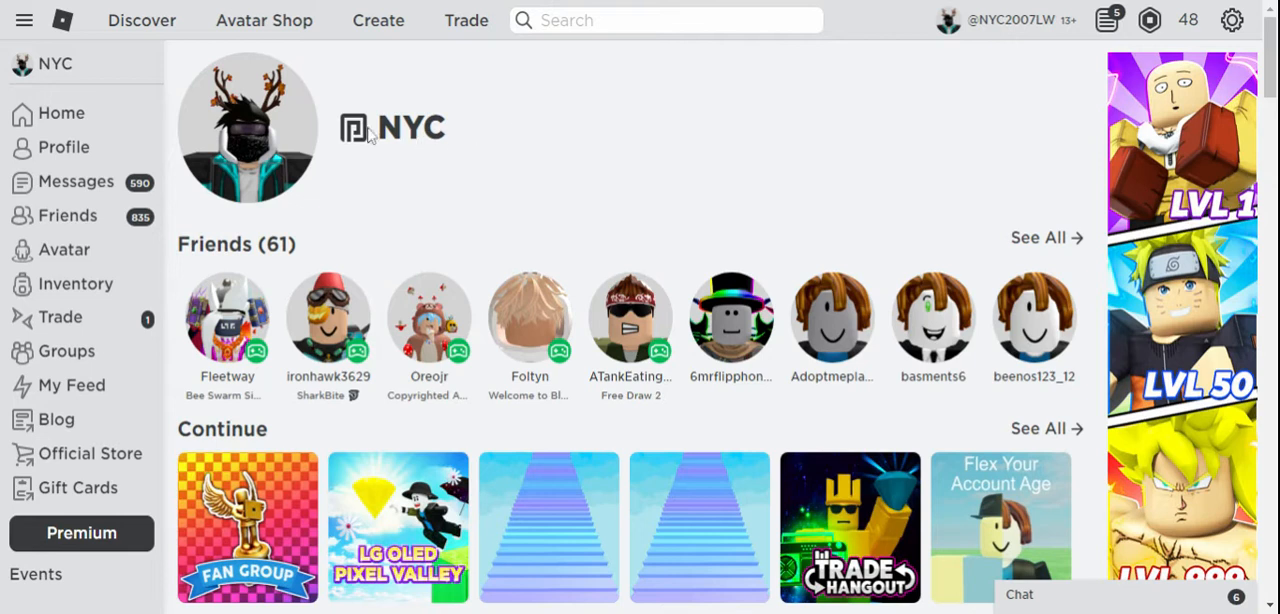
mouse_move(372, 148)
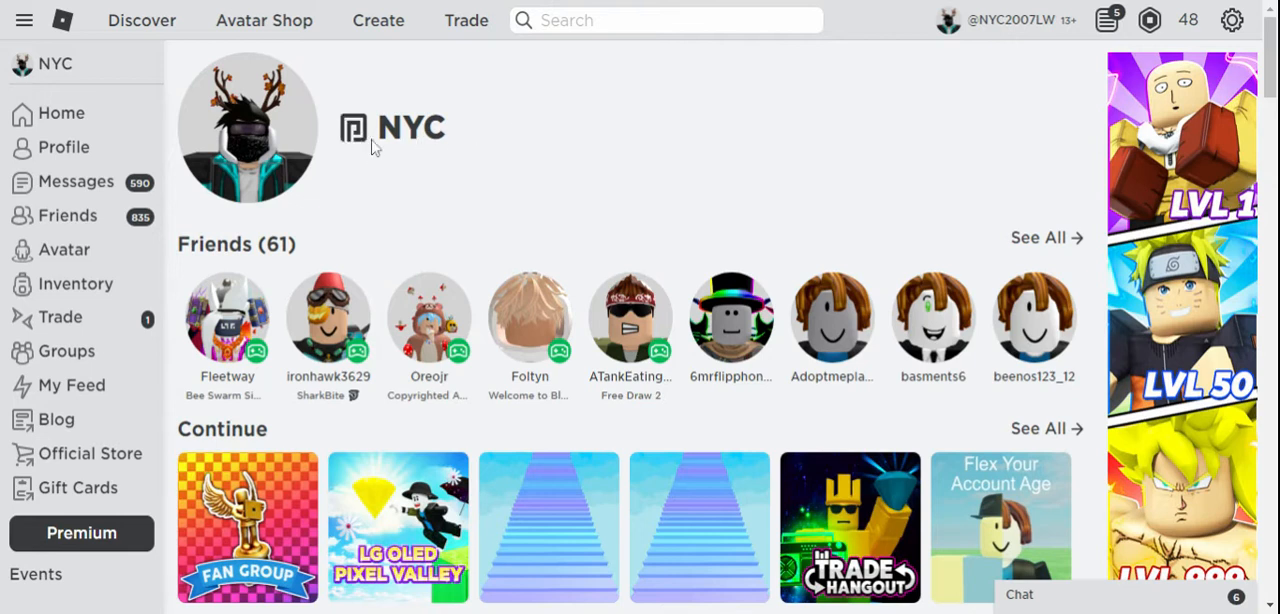
mouse_move(328, 180)
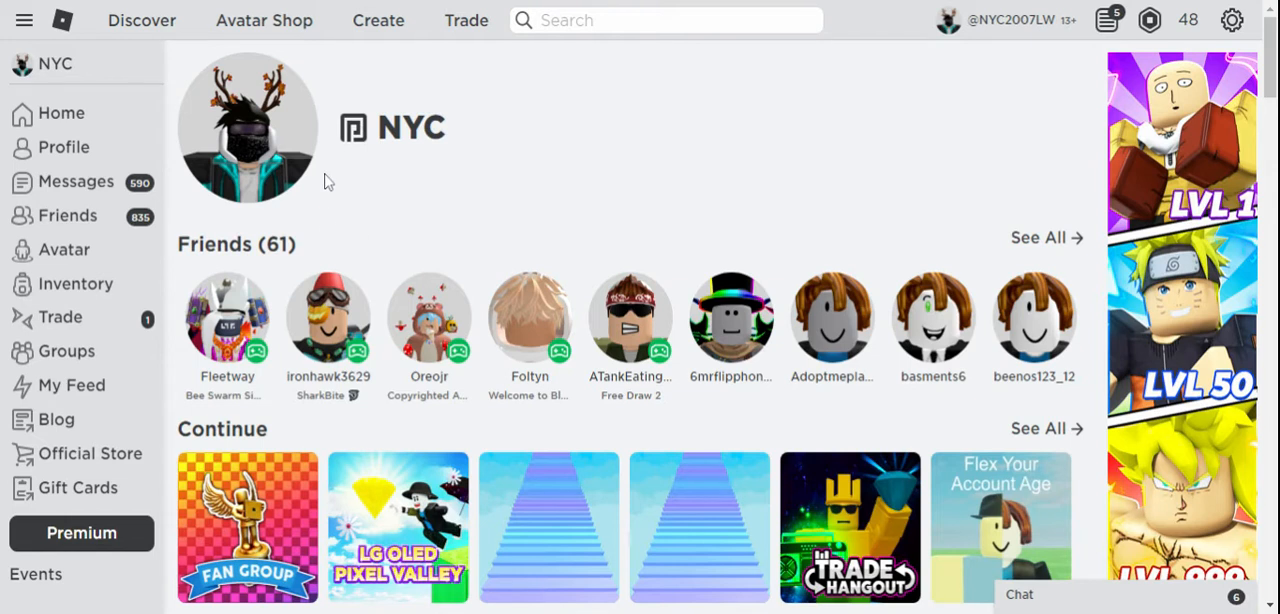
mouse_move(80, 532)
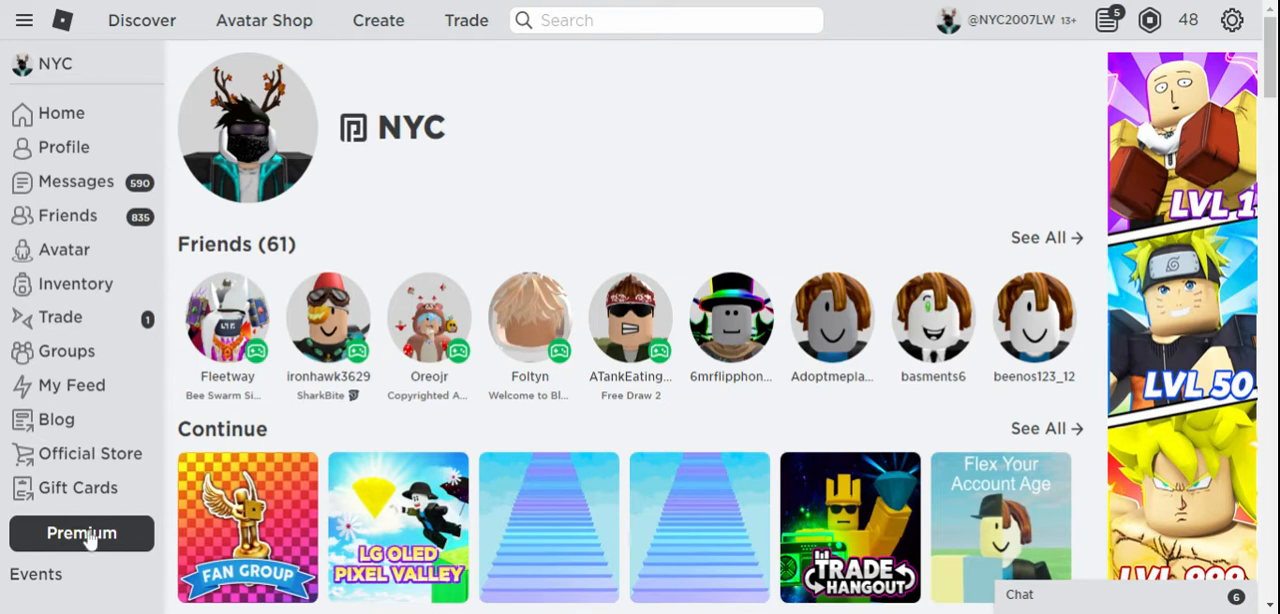
mouse_move(408, 176)
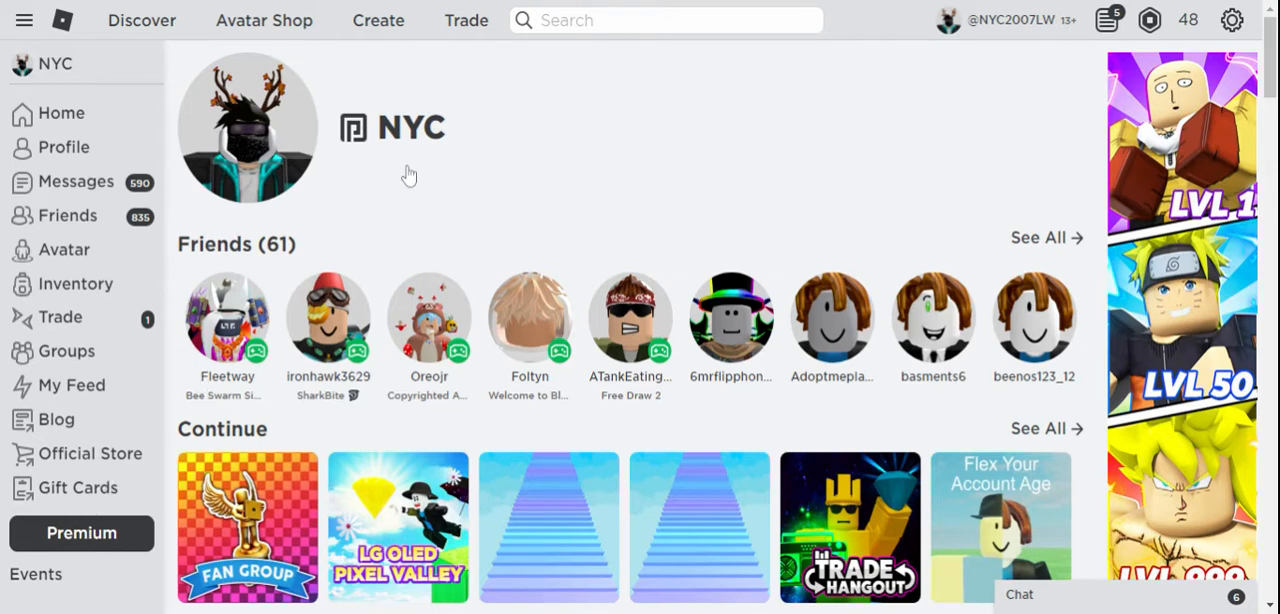
Show the Premium page's benefits section with More Robux and Trade
click(80, 532)
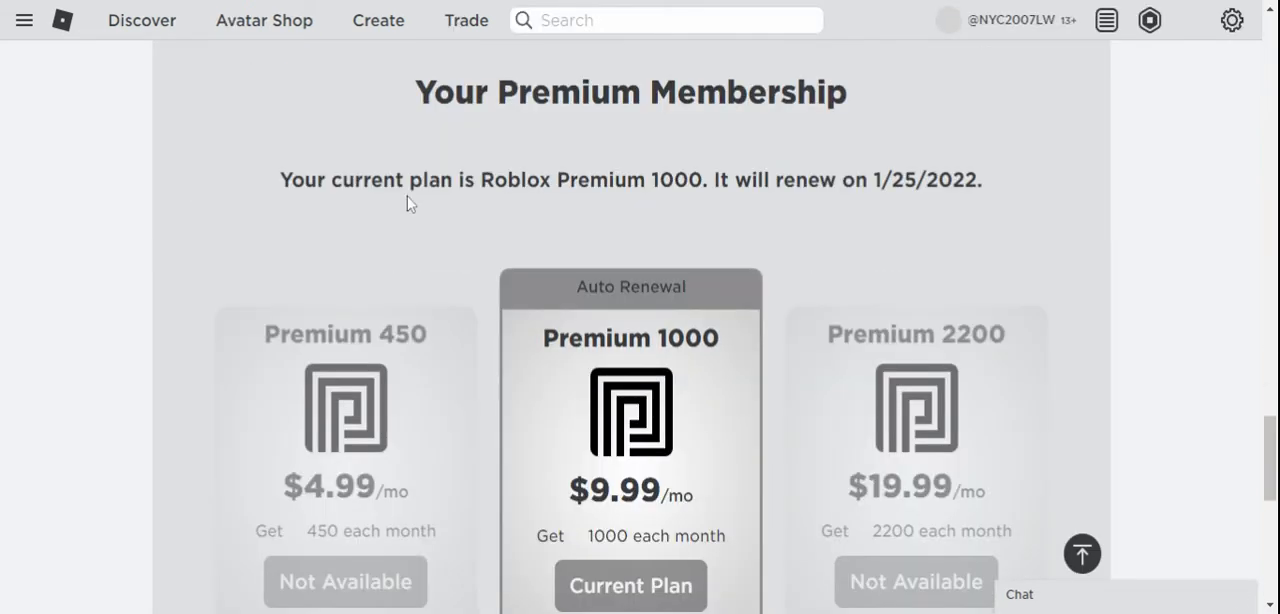
scroll(down, 3)
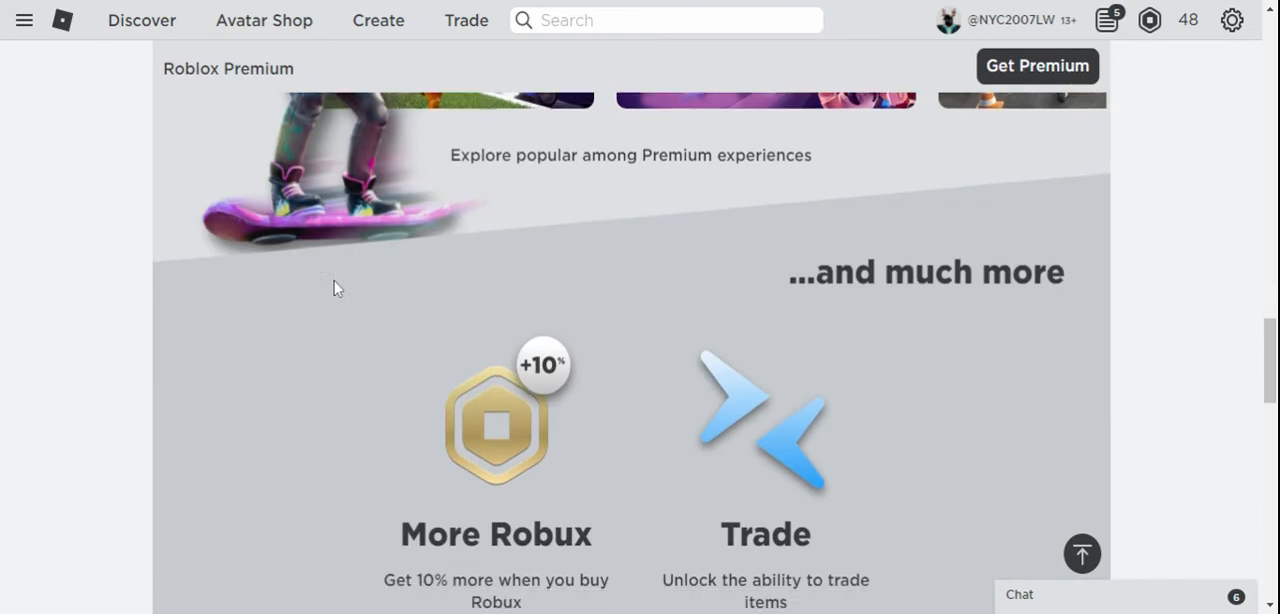
scroll(down, 3)
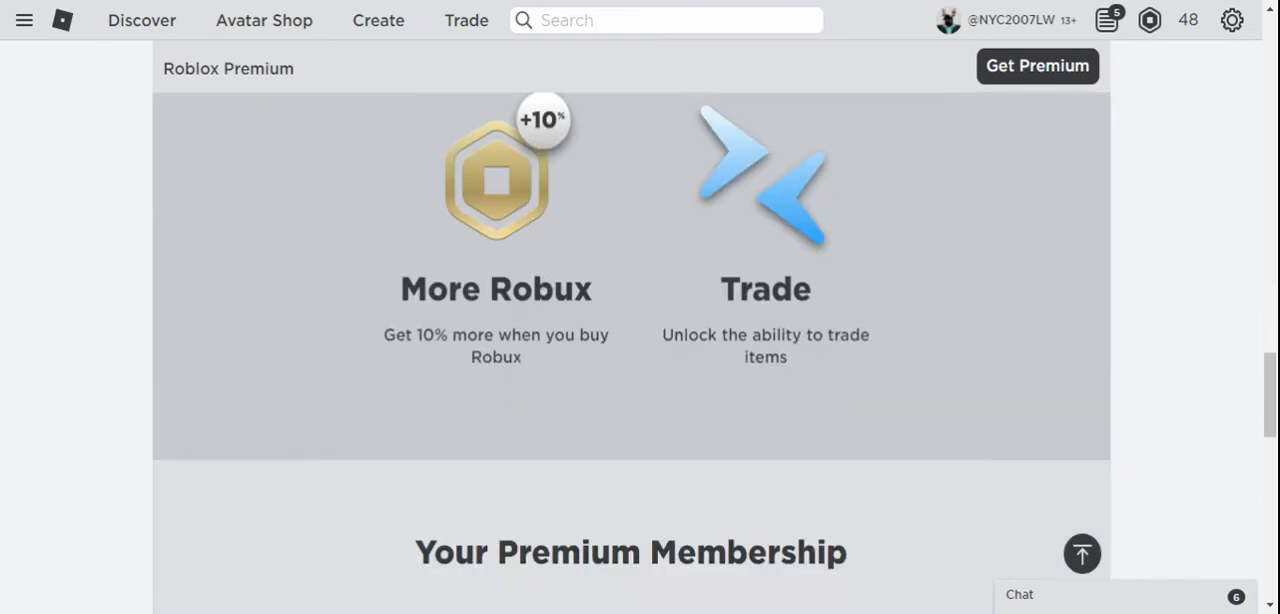
mouse_move(304, 262)
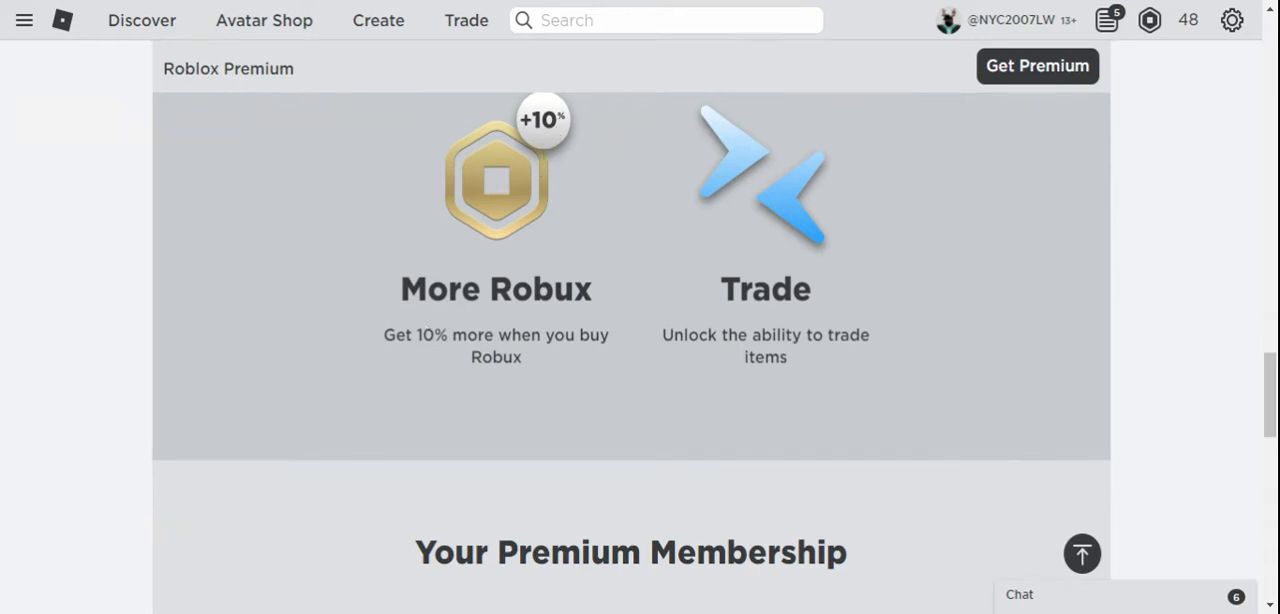
drag(400, 288, 810, 288)
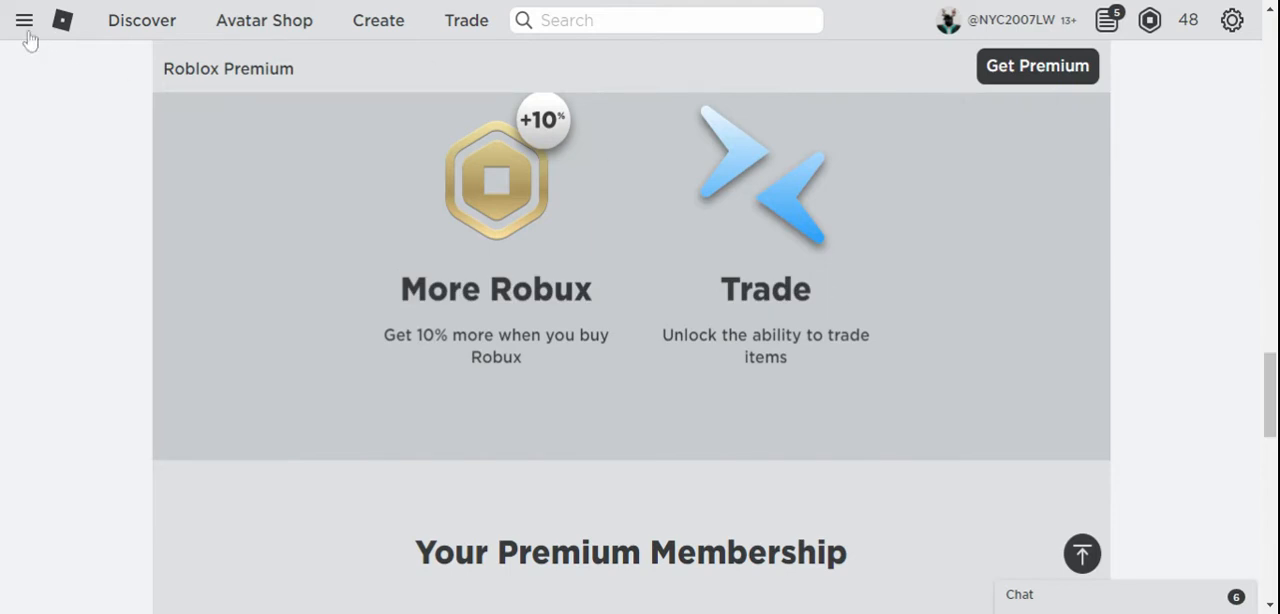
Return to the account home page via the site navigation panel
click(24, 20)
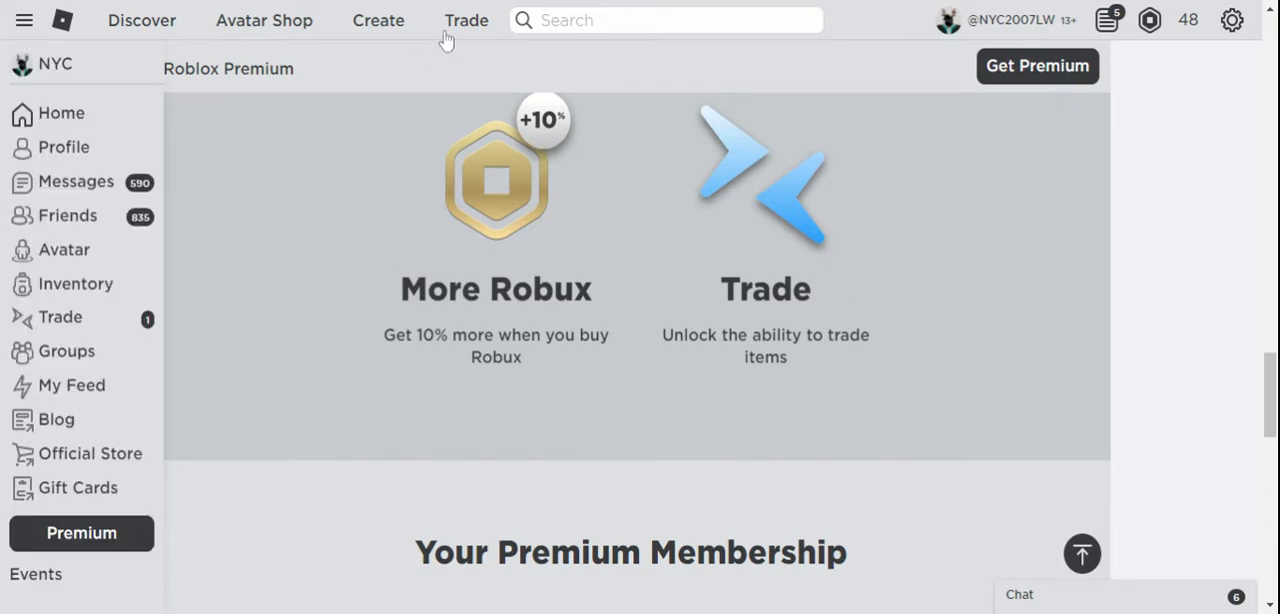
click(466, 20)
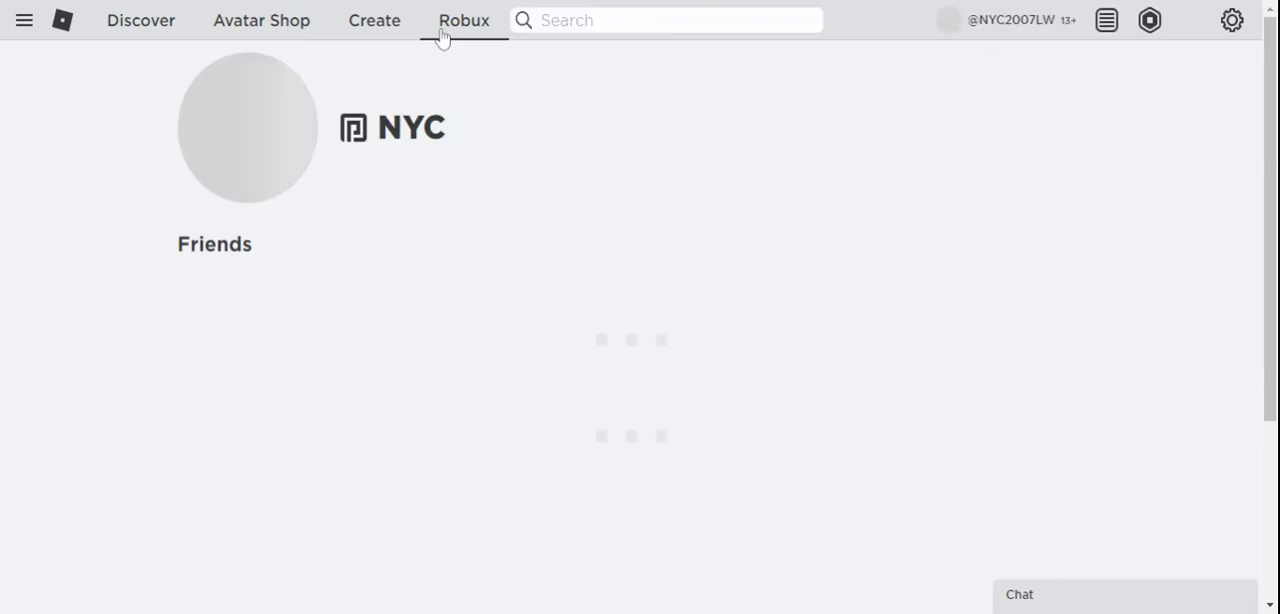
click(464, 20)
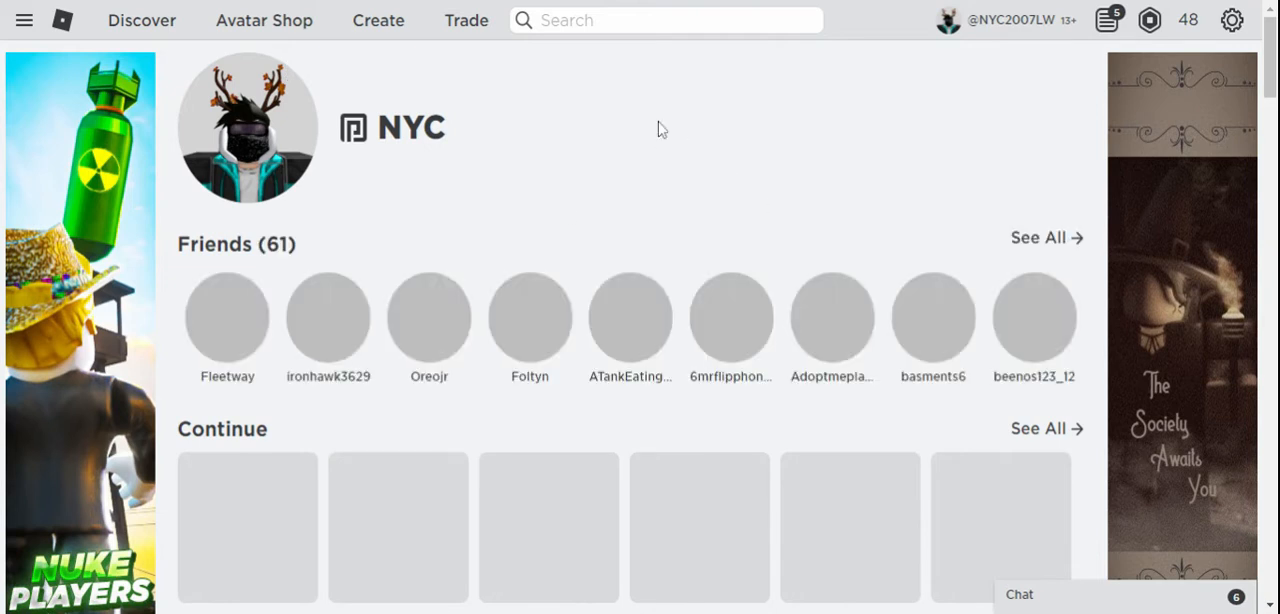
mouse_move(264, 20)
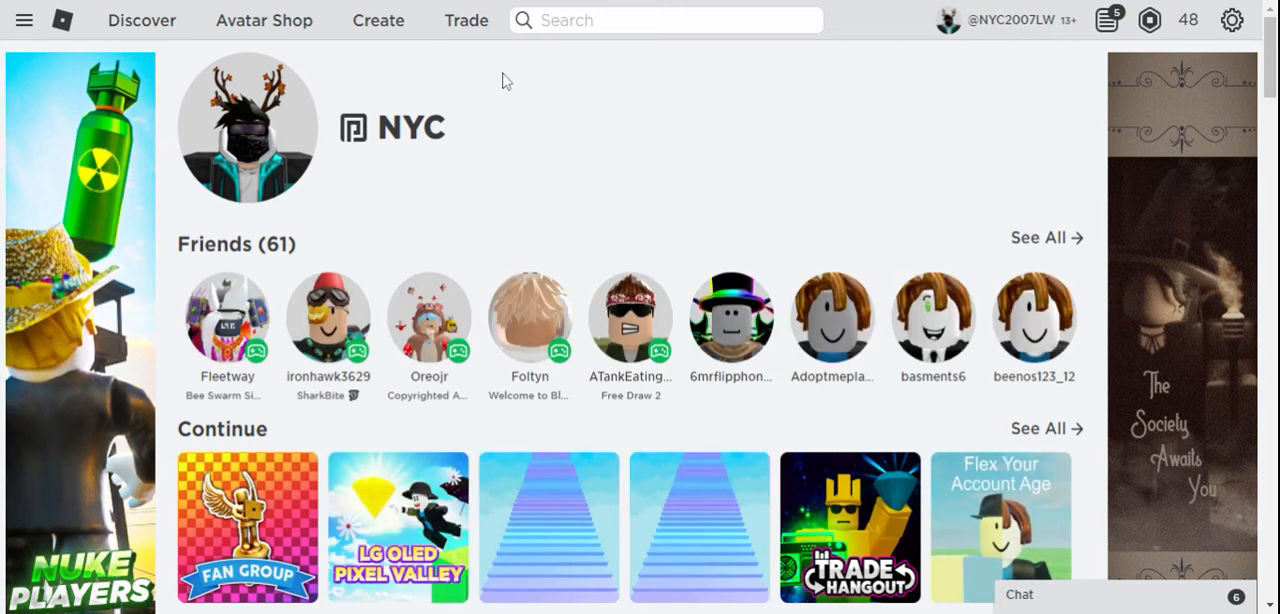
mouse_move(476, 120)
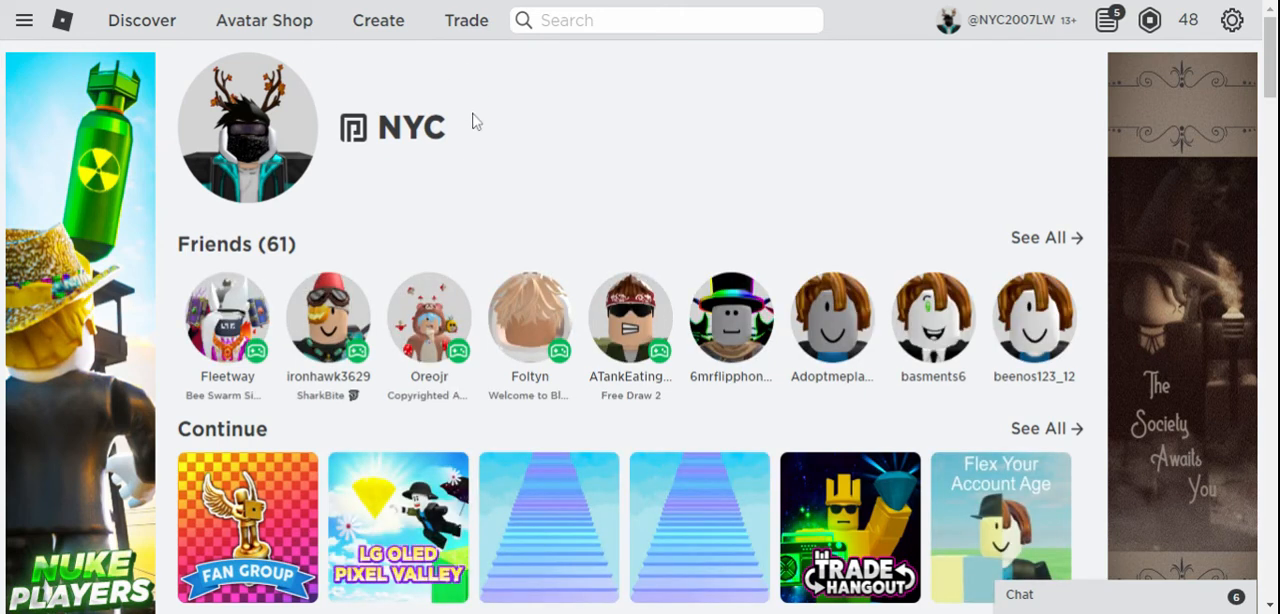
mouse_move(480, 112)
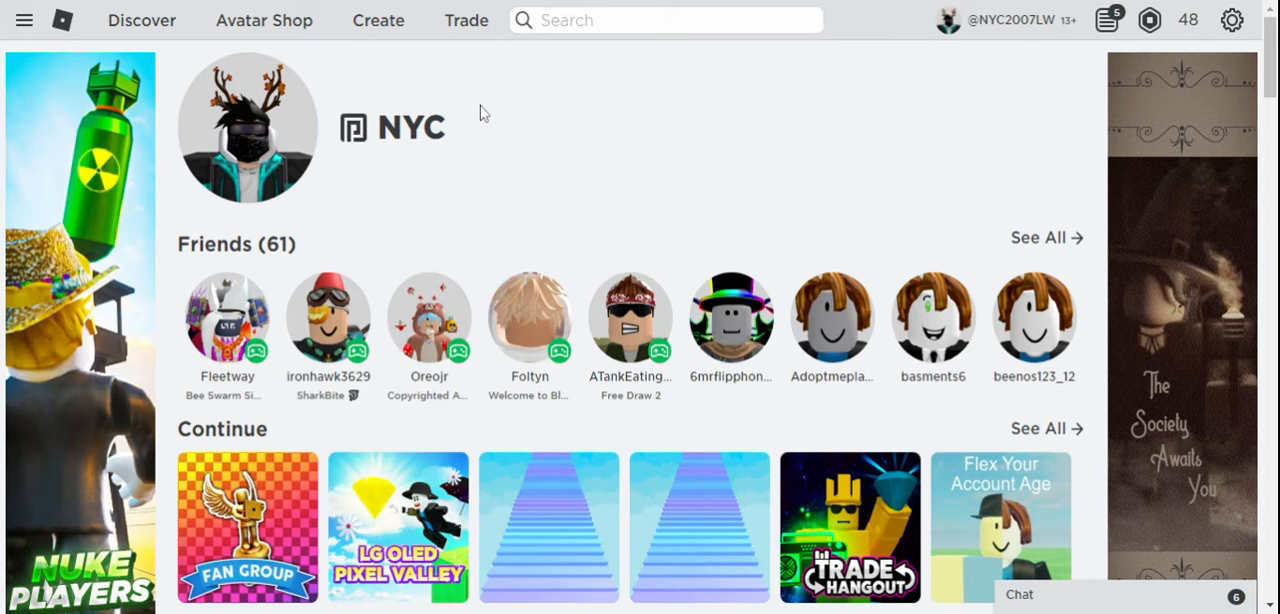
mouse_move(420, 72)
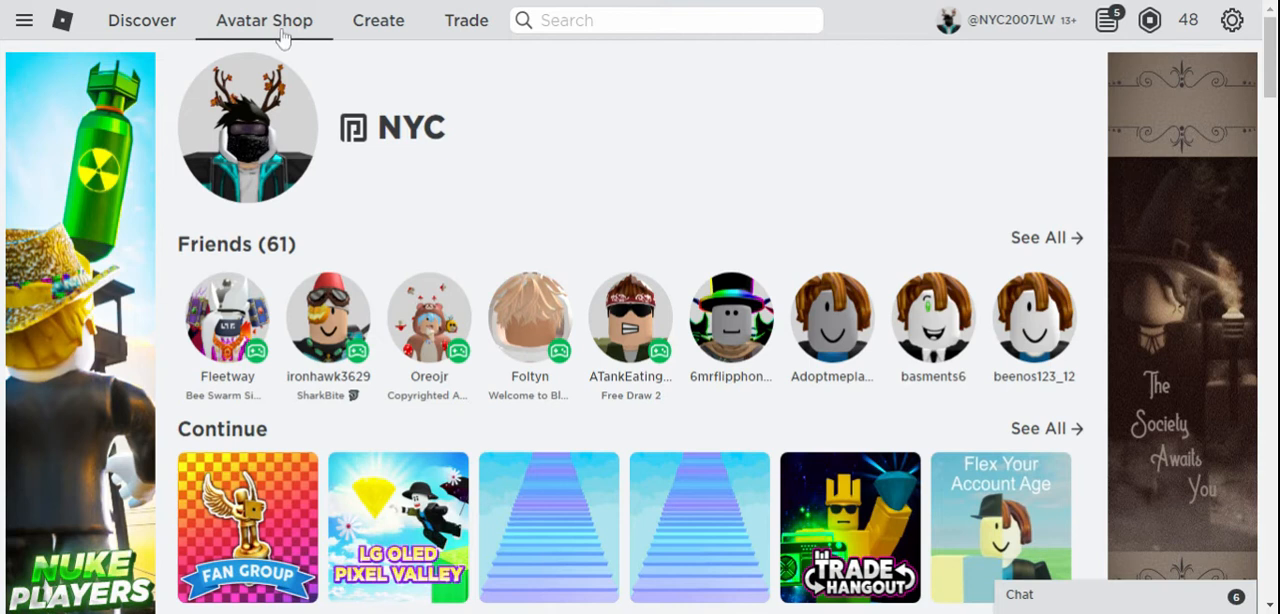
mouse_move(384, 42)
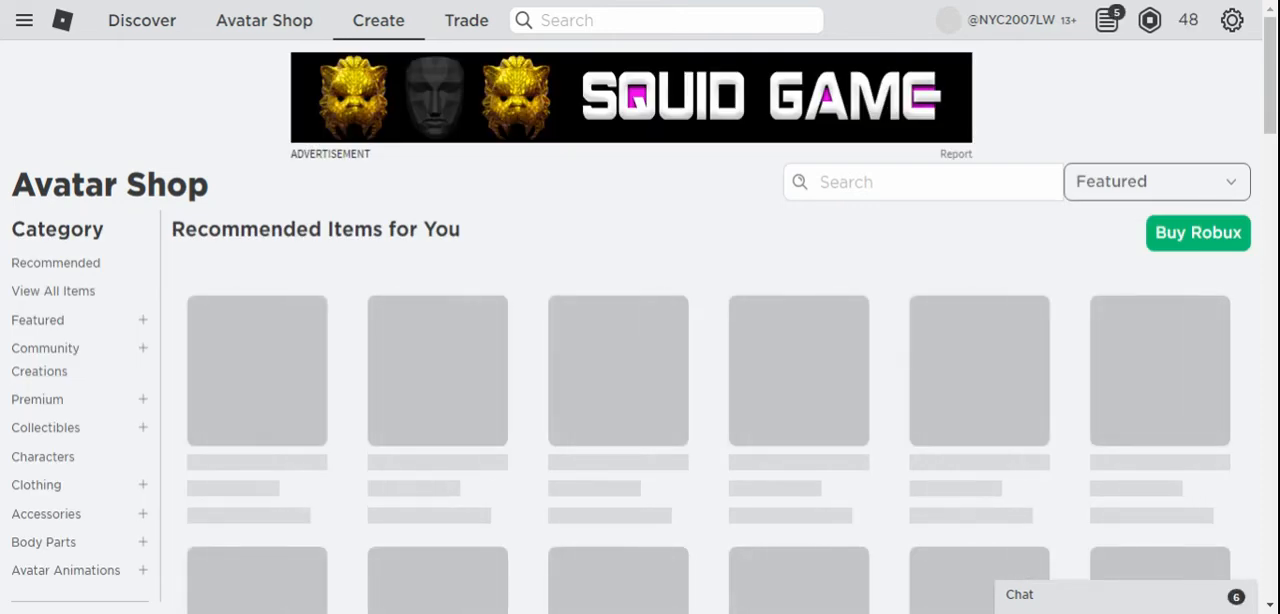
Filter the Avatar Shop to the Collectibles category
click(36, 320)
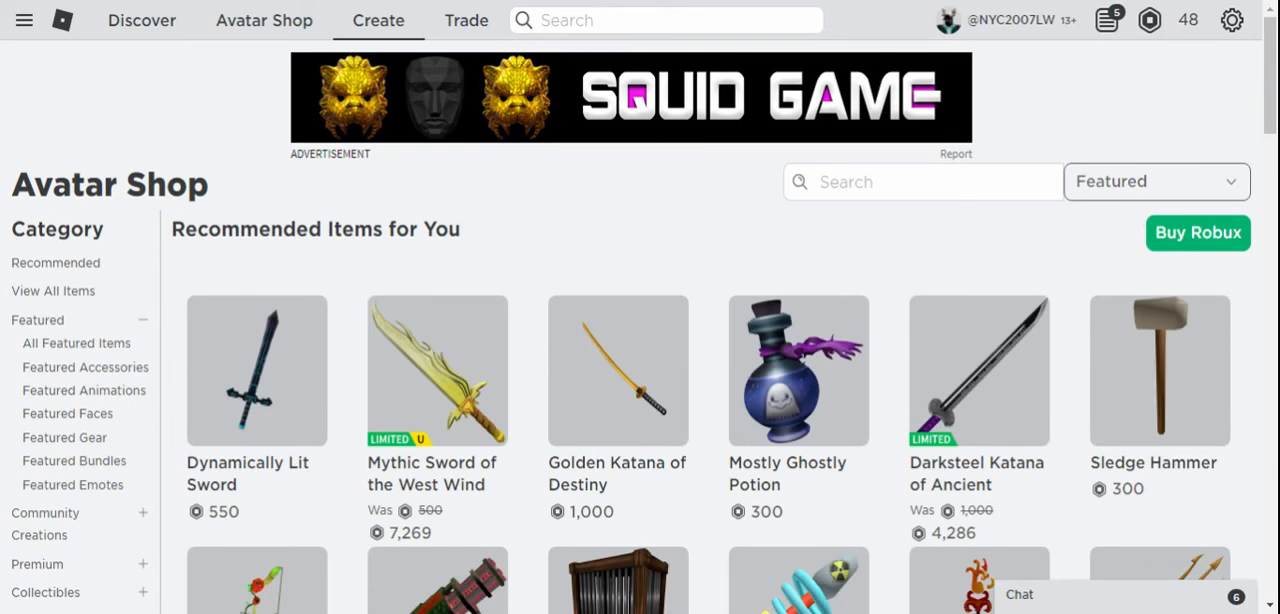
click(1156, 180)
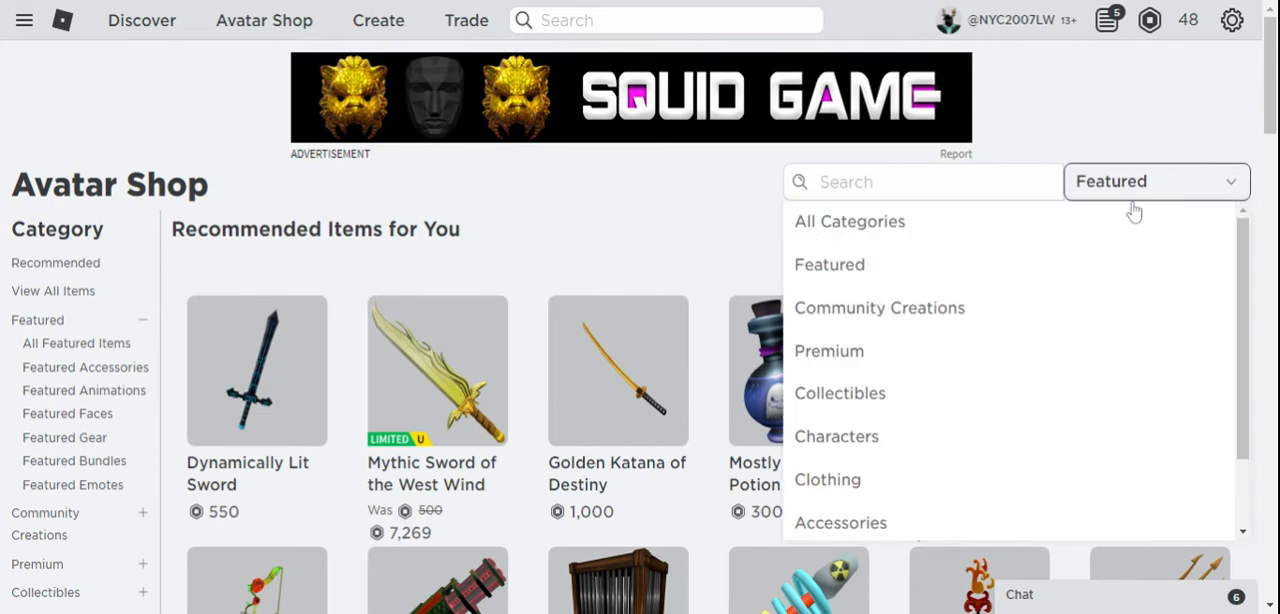
mouse_move(640, 264)
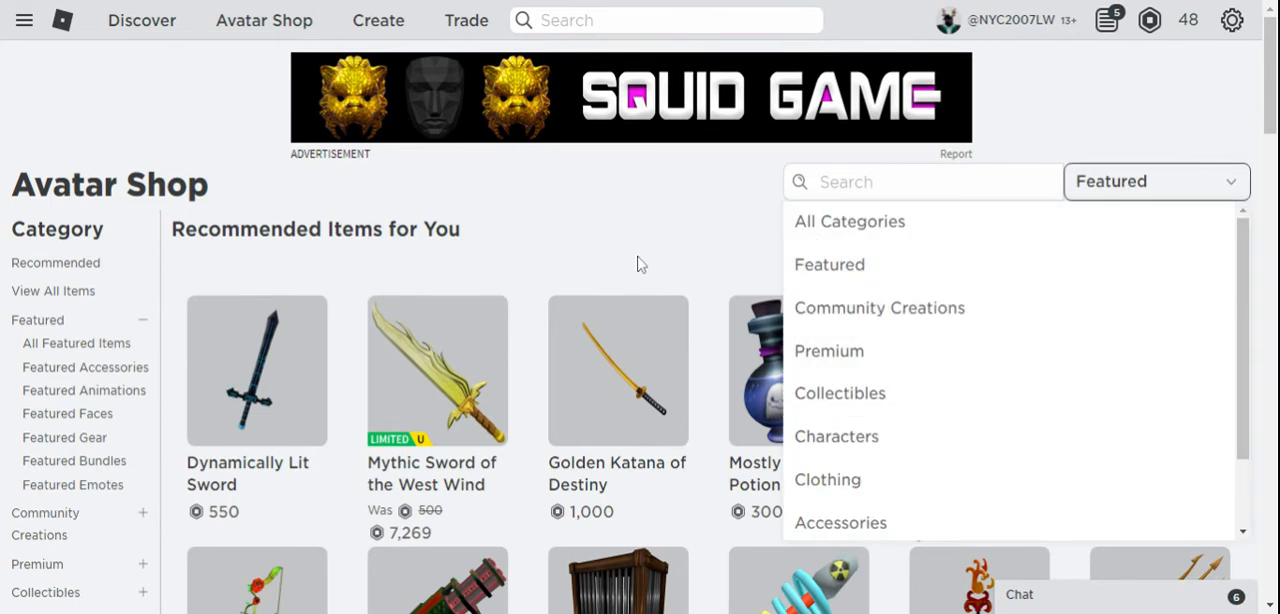
click(1156, 180)
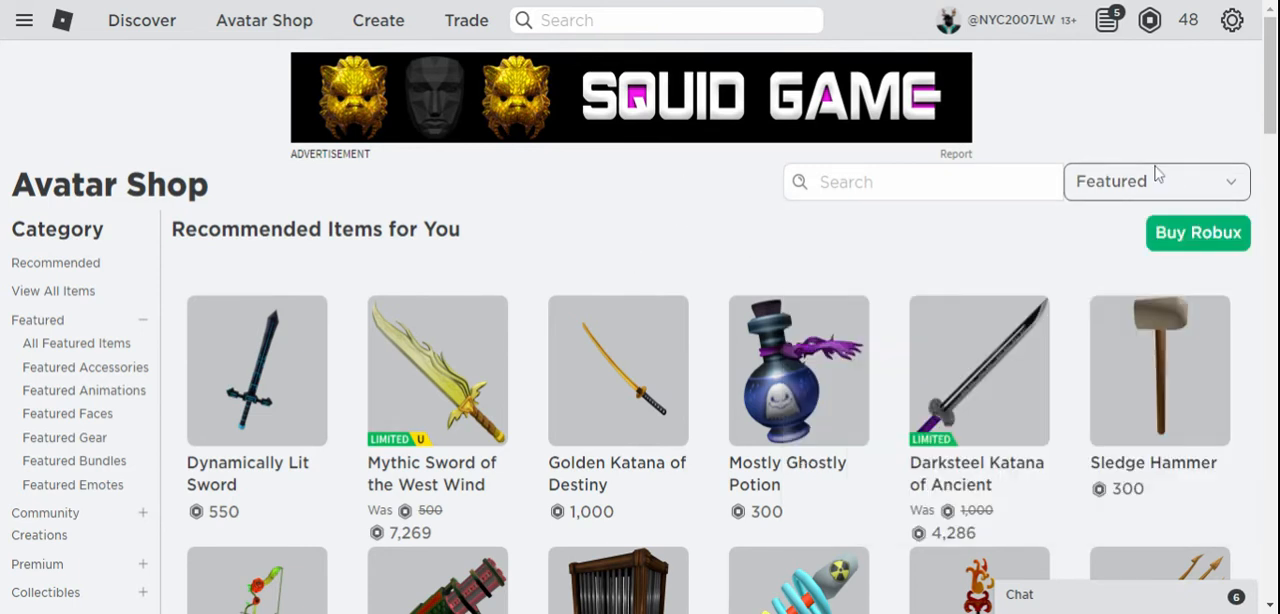
click(1156, 180)
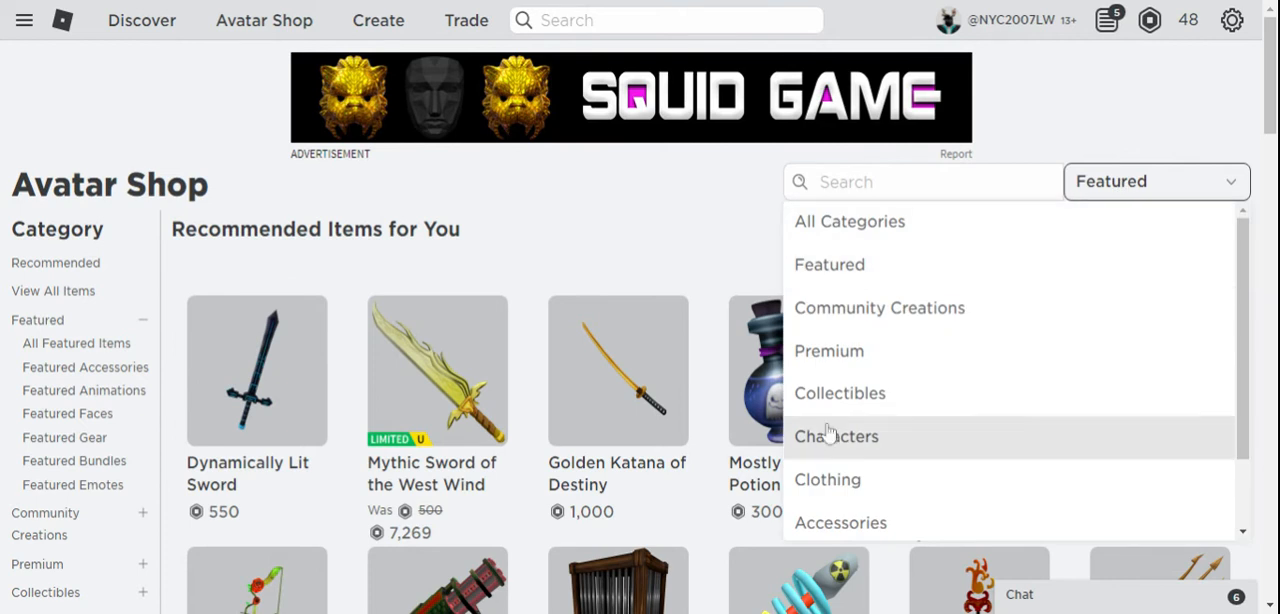
mouse_move(1044, 340)
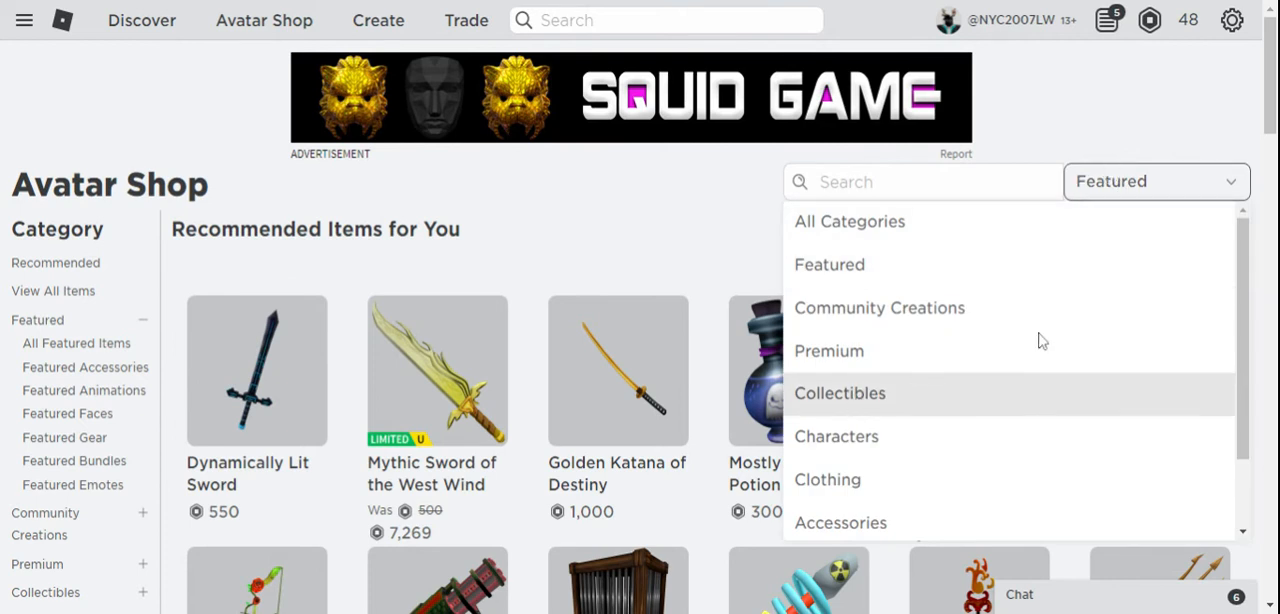
click(840, 392)
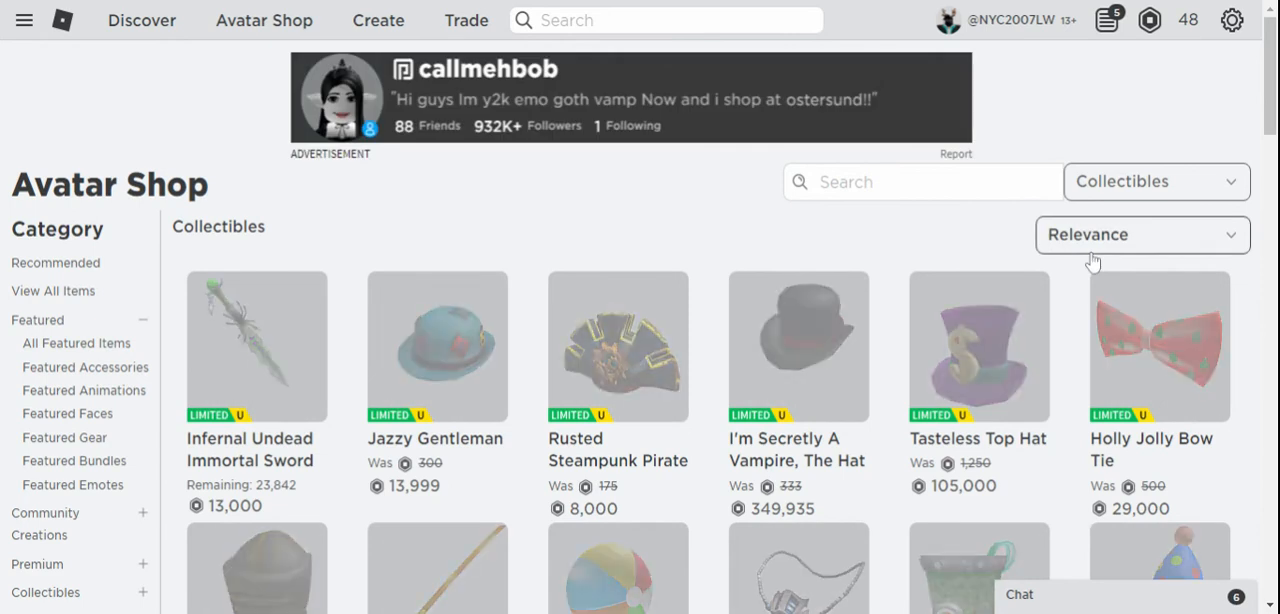
Sort the collectibles by Price (Low to High)
click(1142, 234)
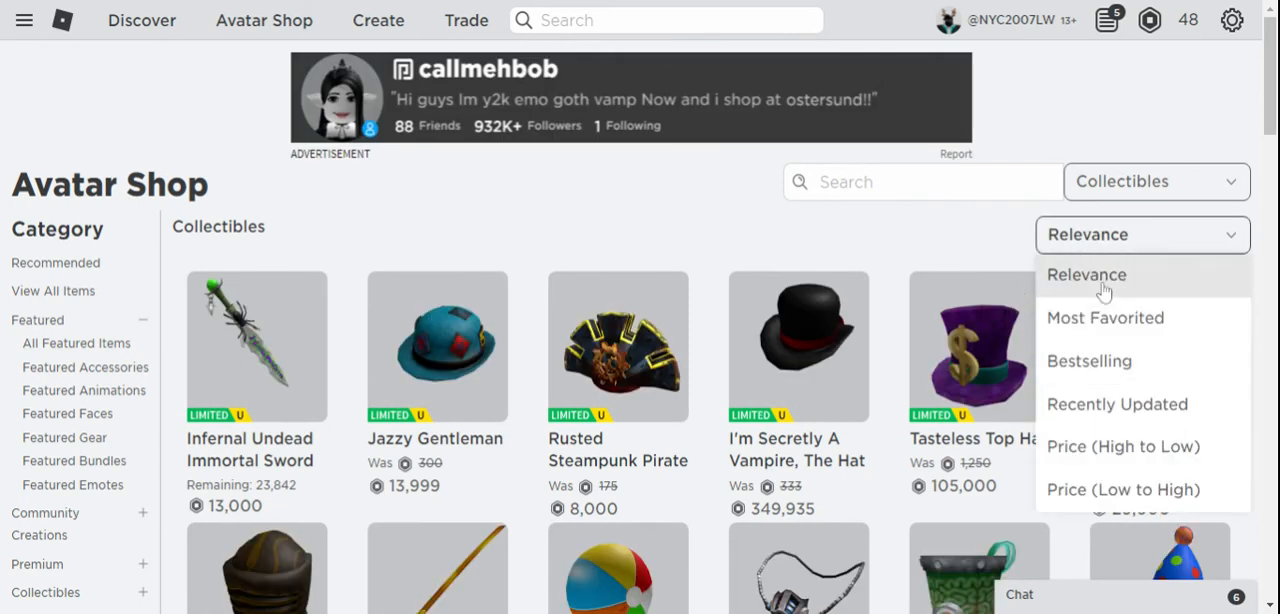
mouse_move(1110, 488)
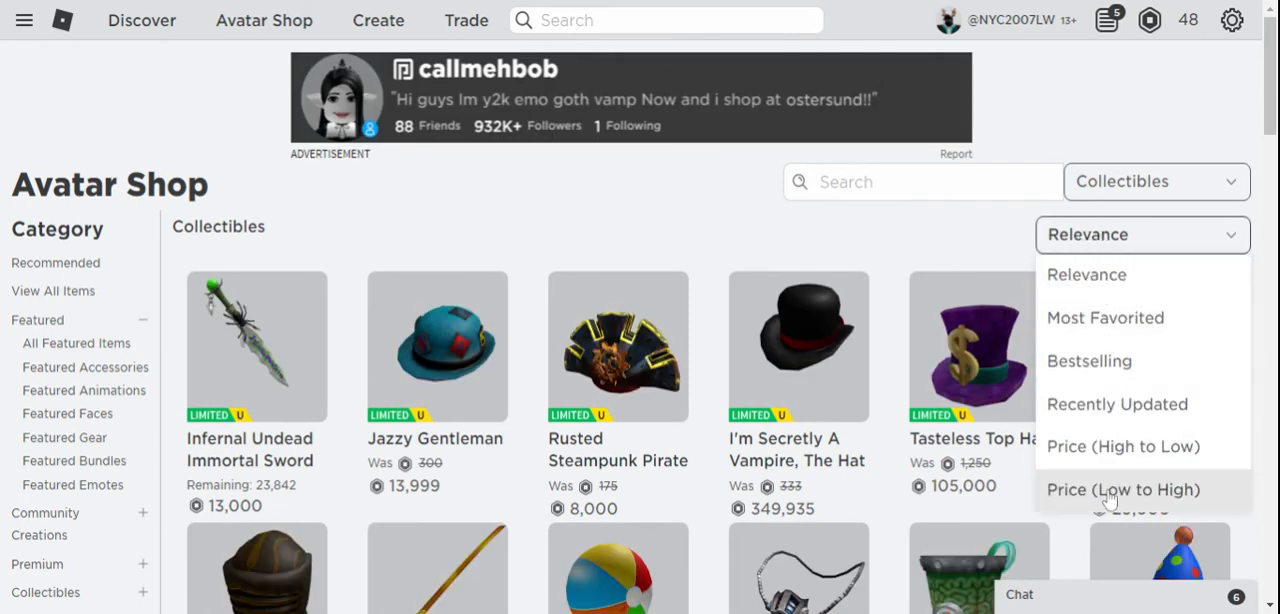
click(1124, 488)
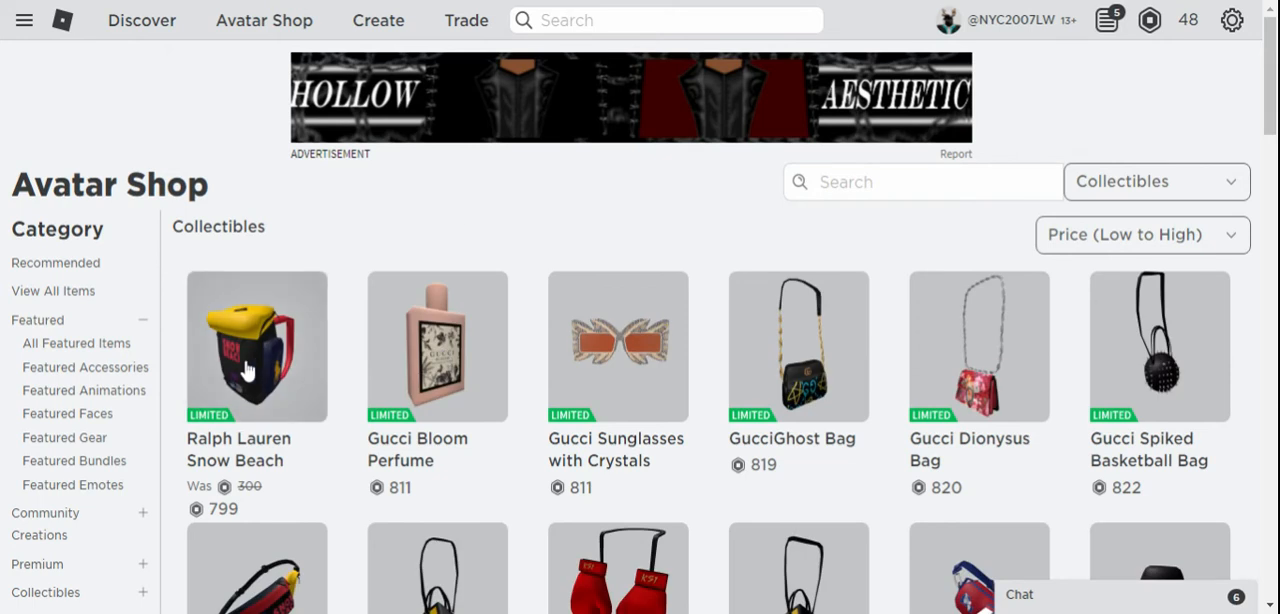
mouse_move(464, 360)
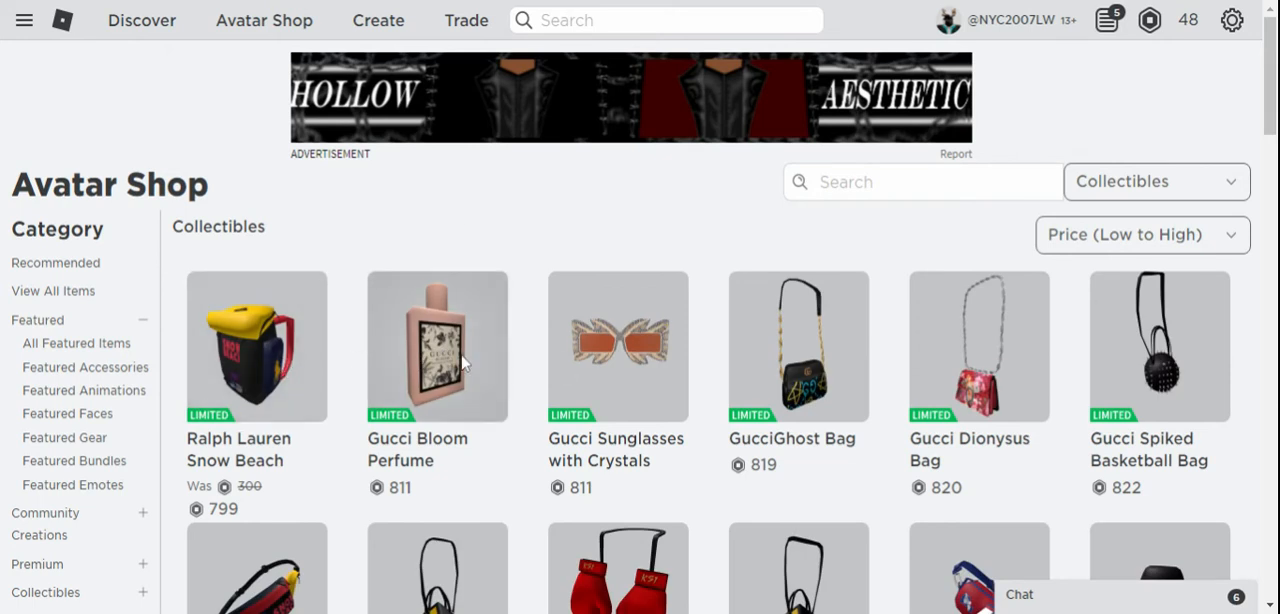
mouse_move(624, 344)
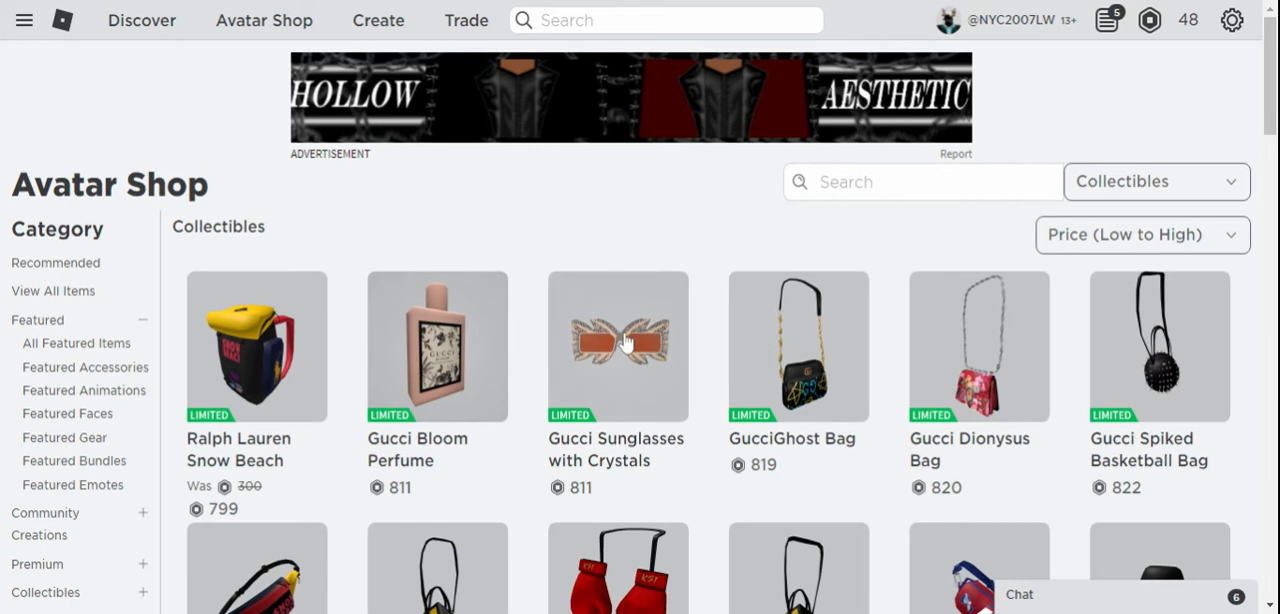
scroll(down, 3)
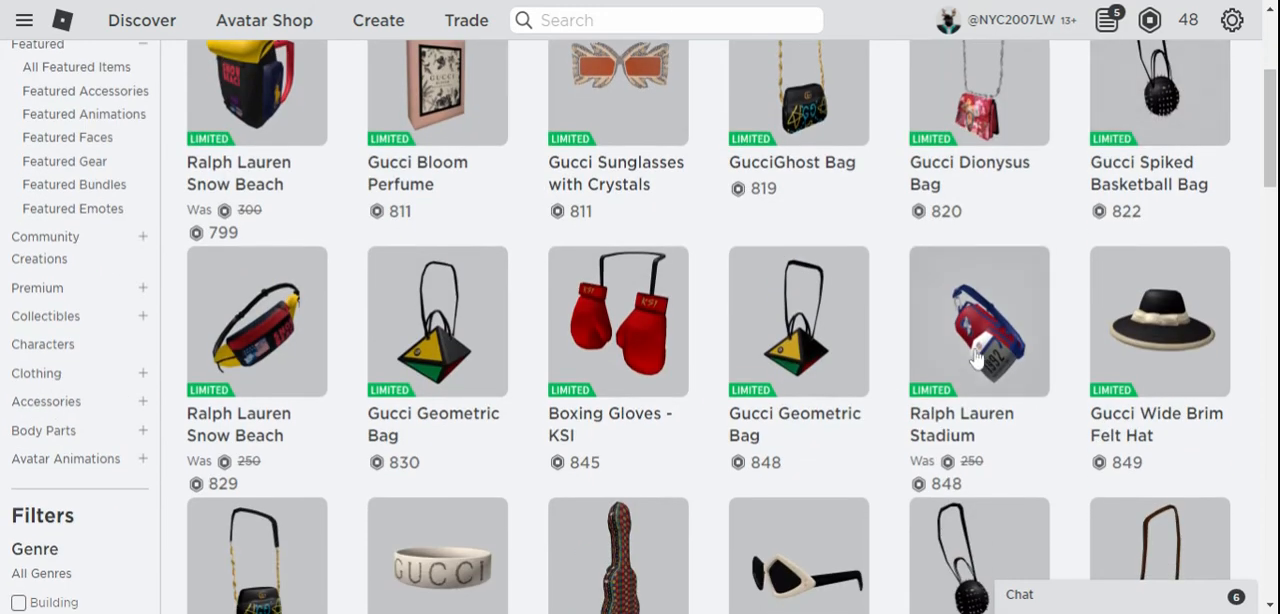
scroll(down, 3)
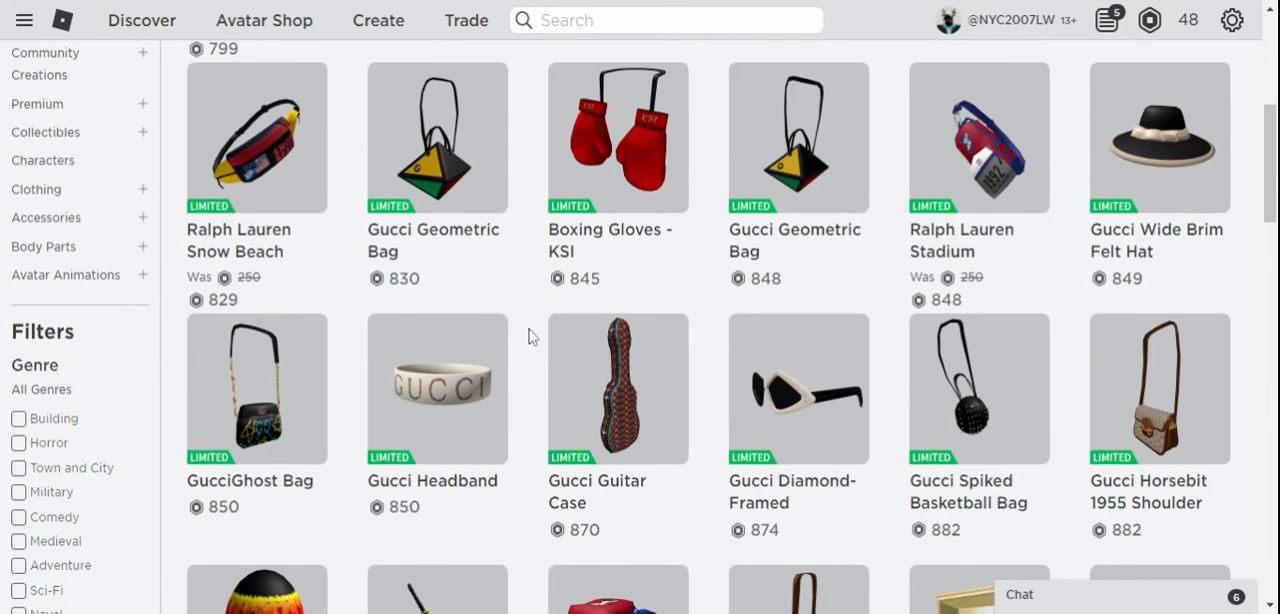
scroll(down, 3)
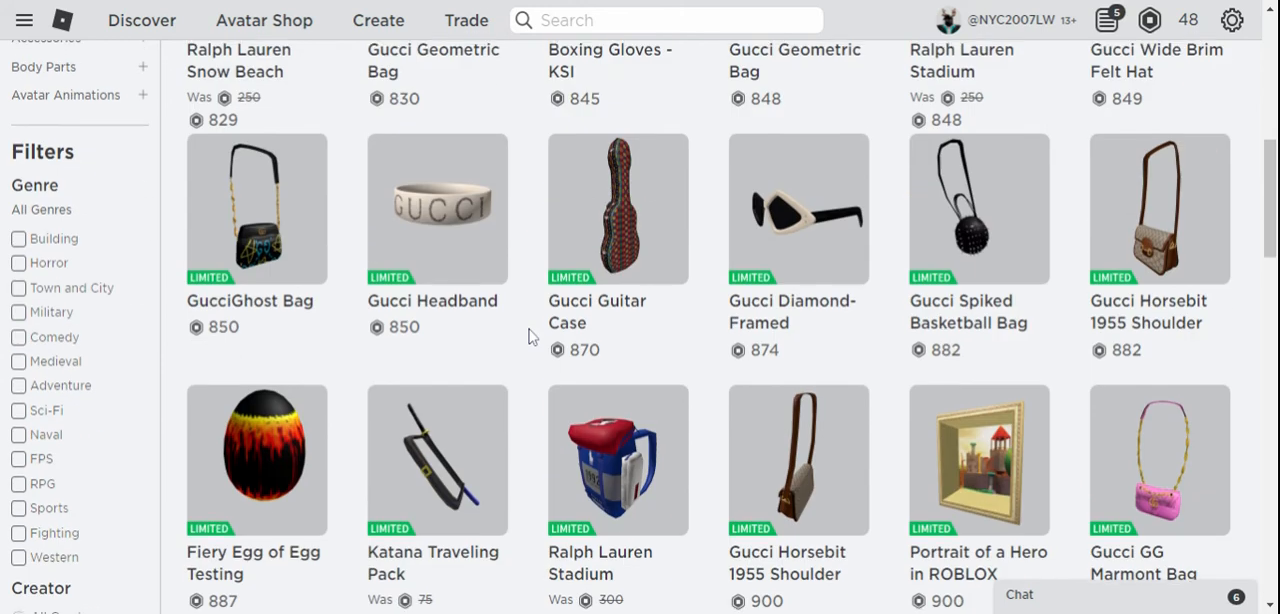
scroll(down, 3)
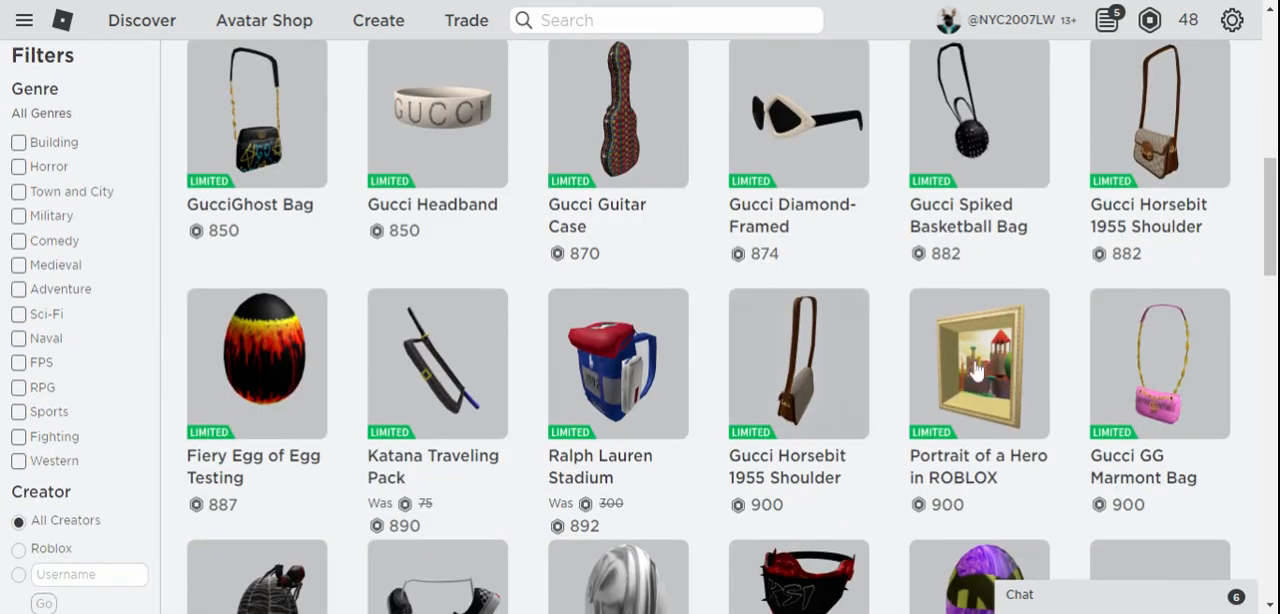
scroll(down, 3)
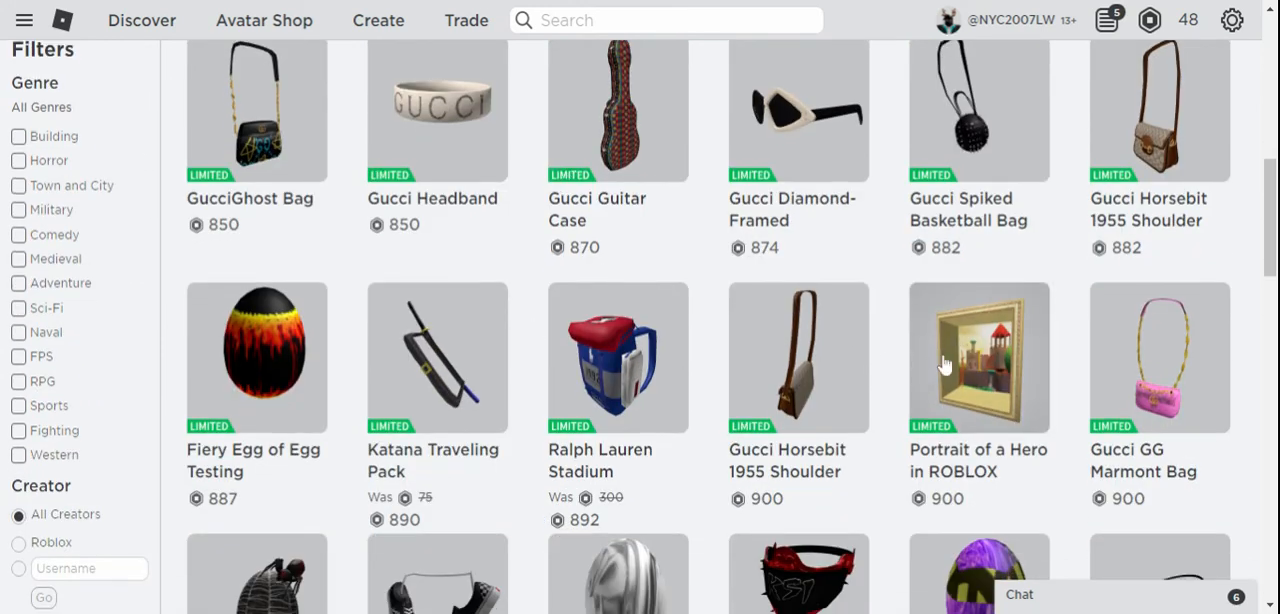
scroll(down, 3)
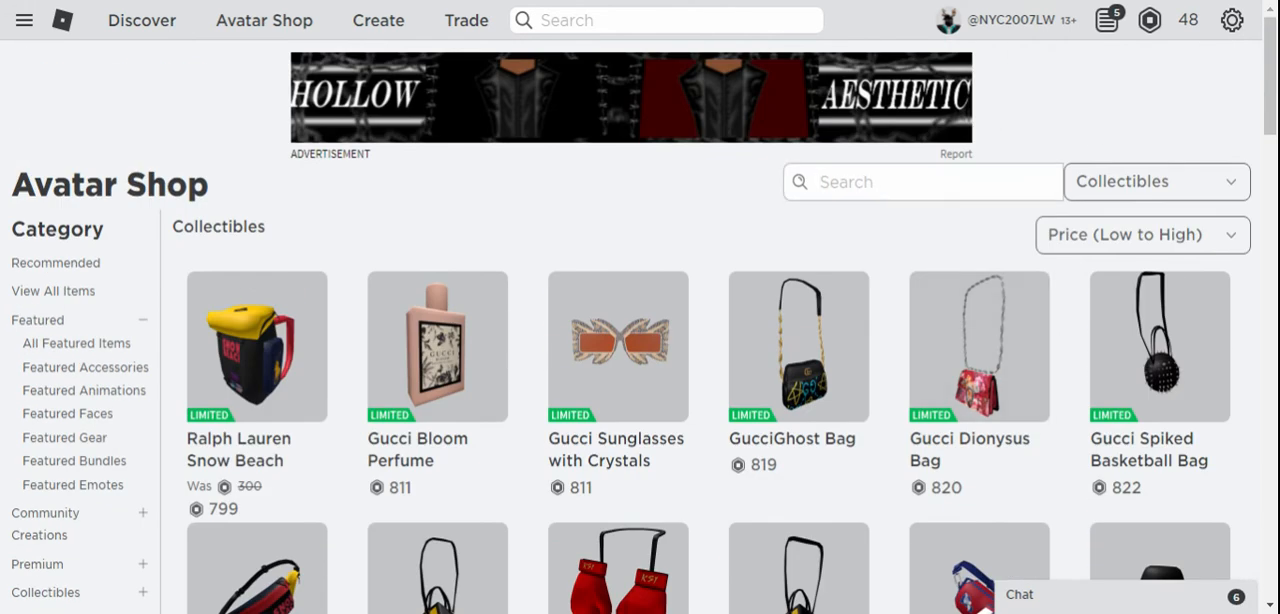
Search the collectibles for 'shaggy', listing Shaggy at 1,349 first
text(sha)
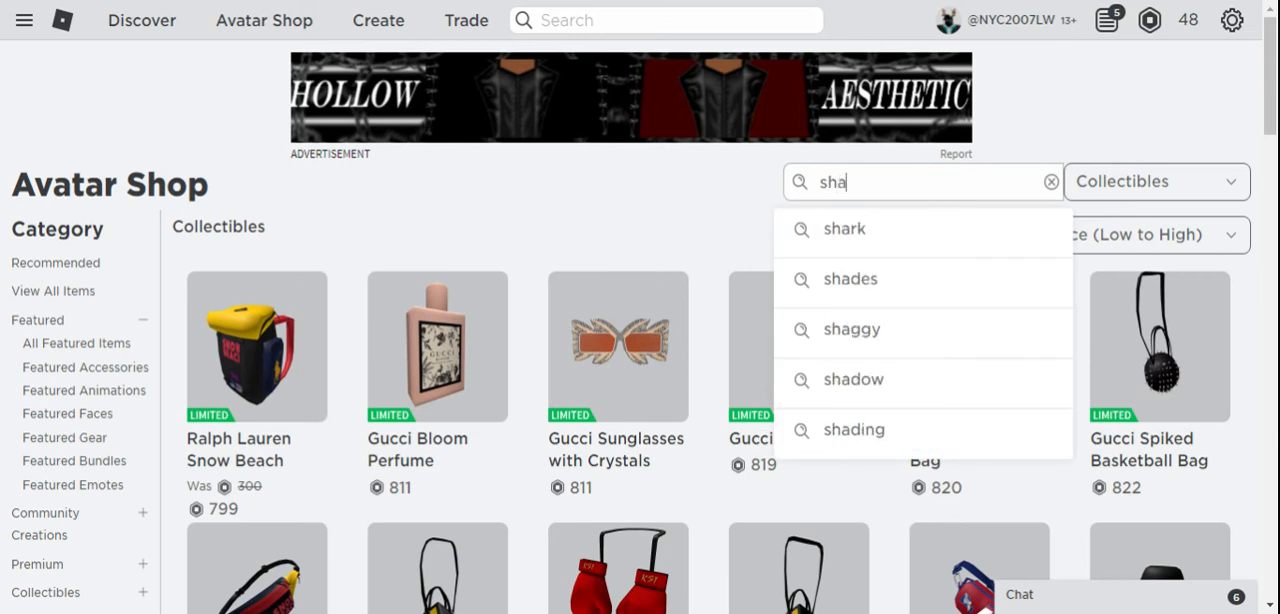
click(852, 328)
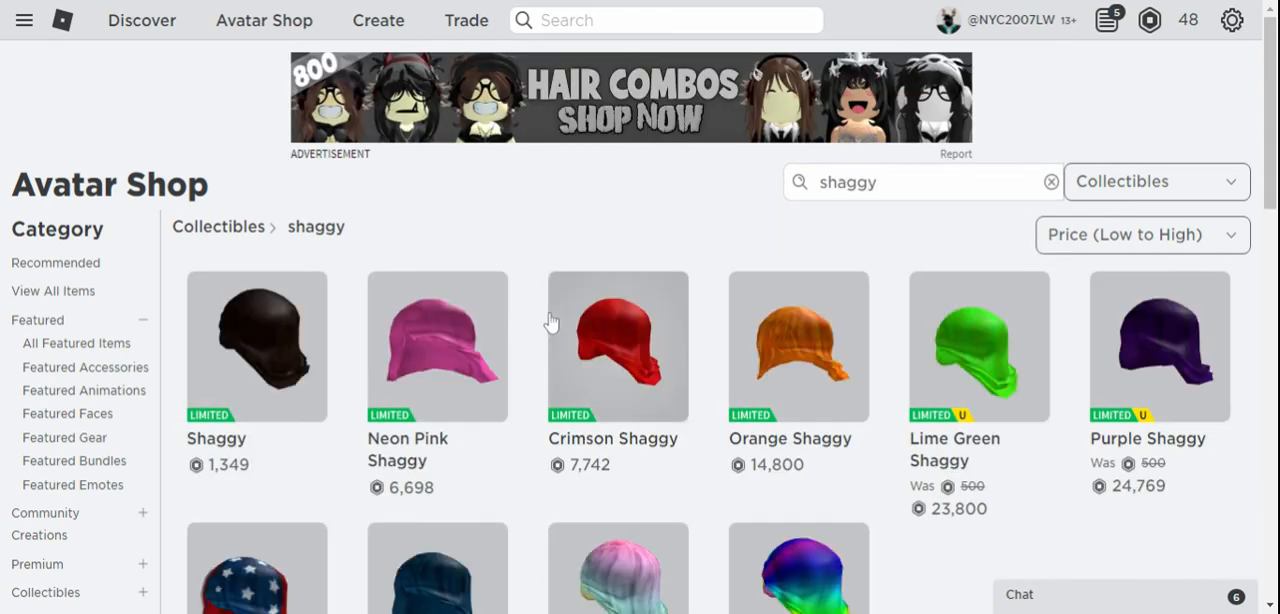
mouse_move(300, 376)
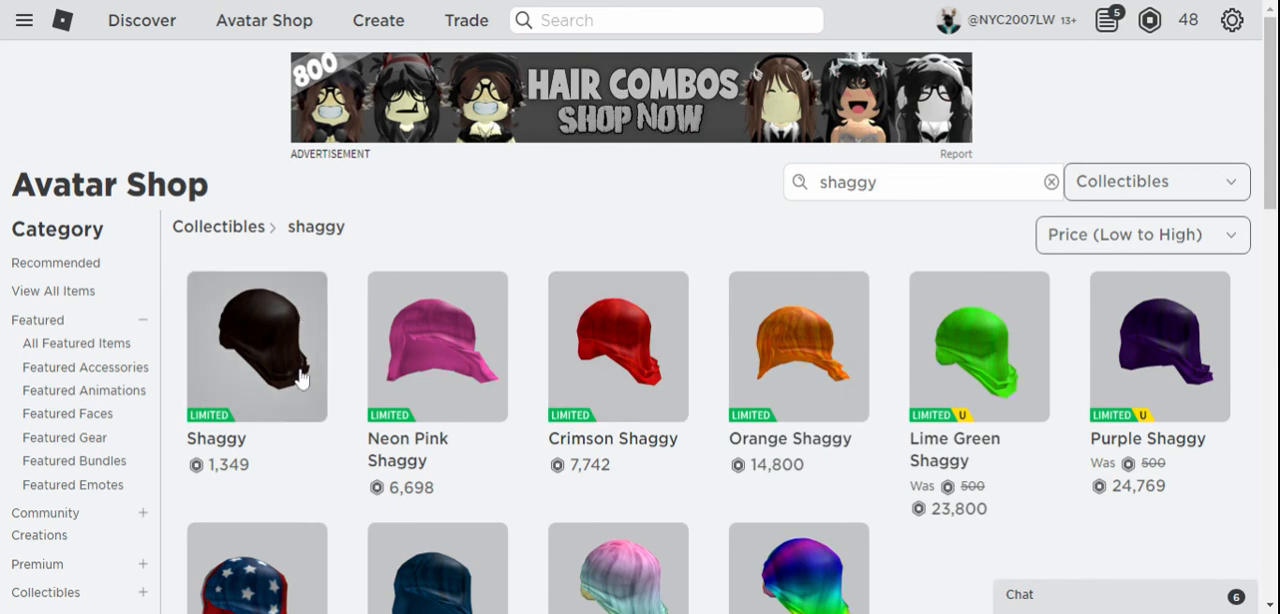
mouse_move(24, 20)
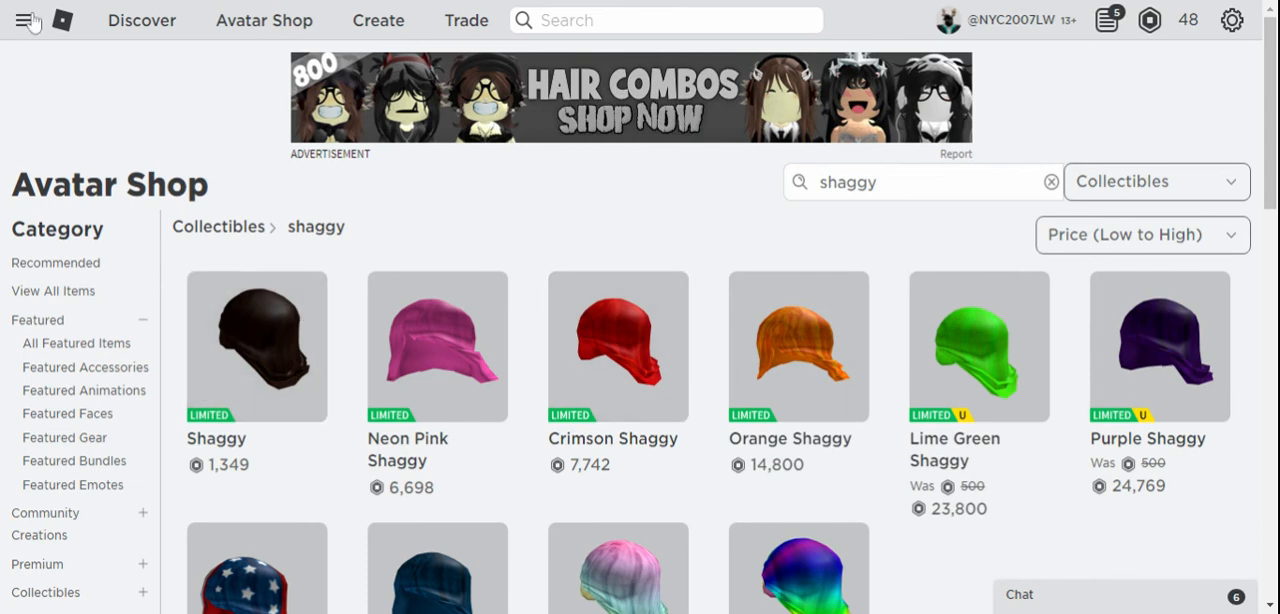
click(24, 20)
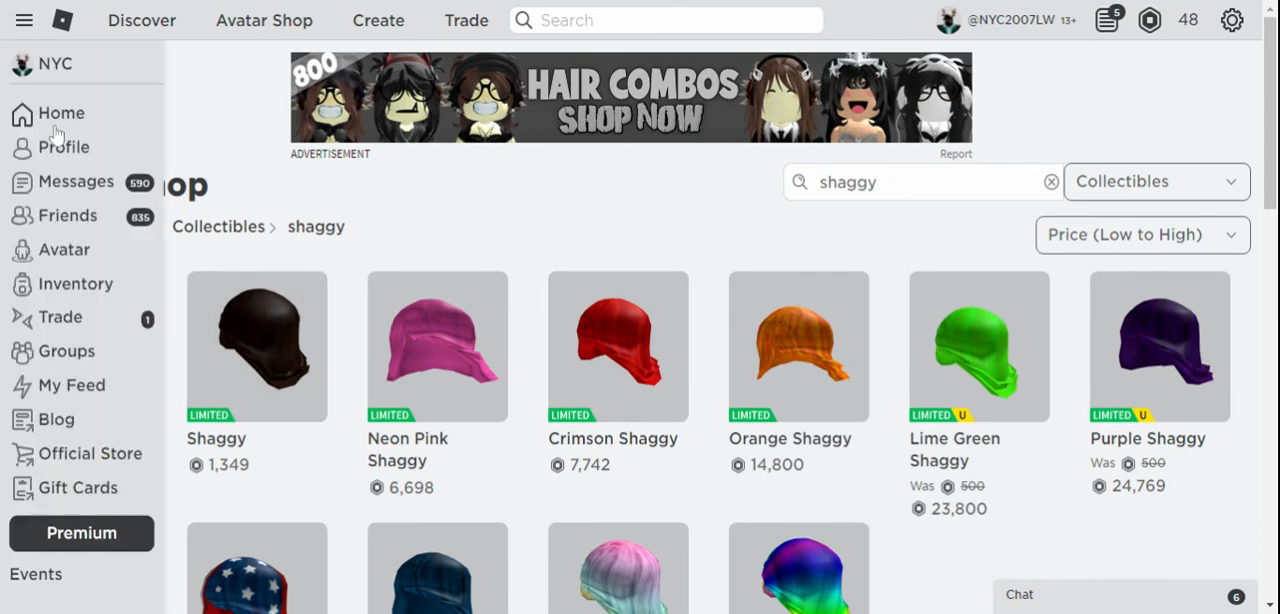
Go to the home page and show the account options list
click(62, 148)
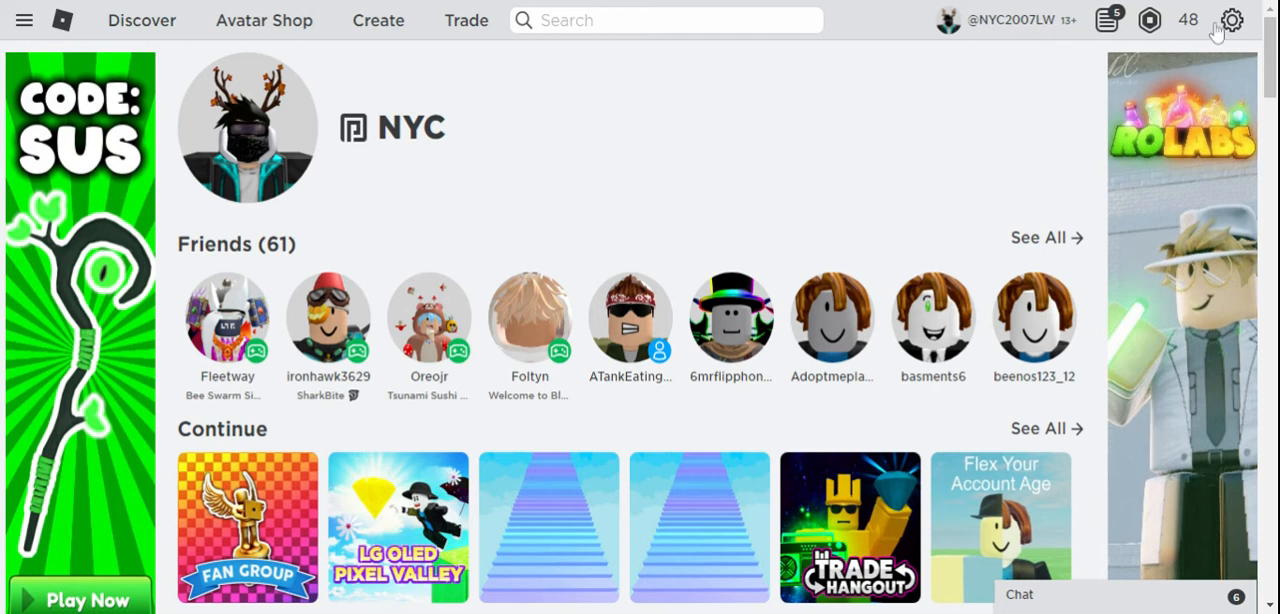
click(1232, 20)
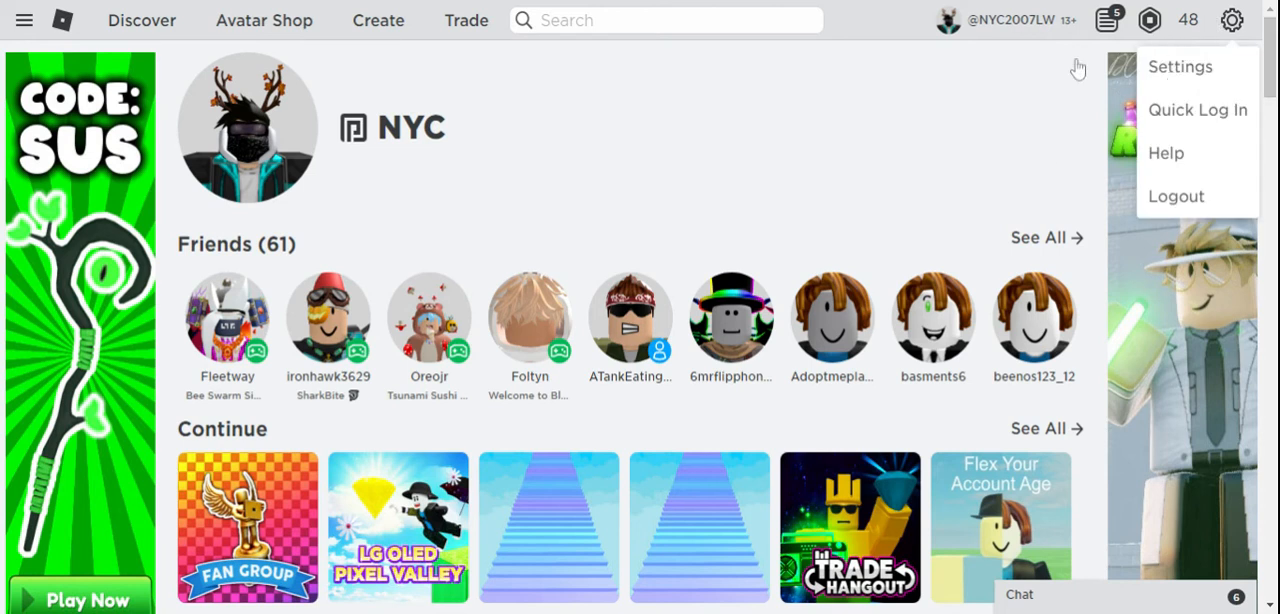
mouse_move(596, 108)
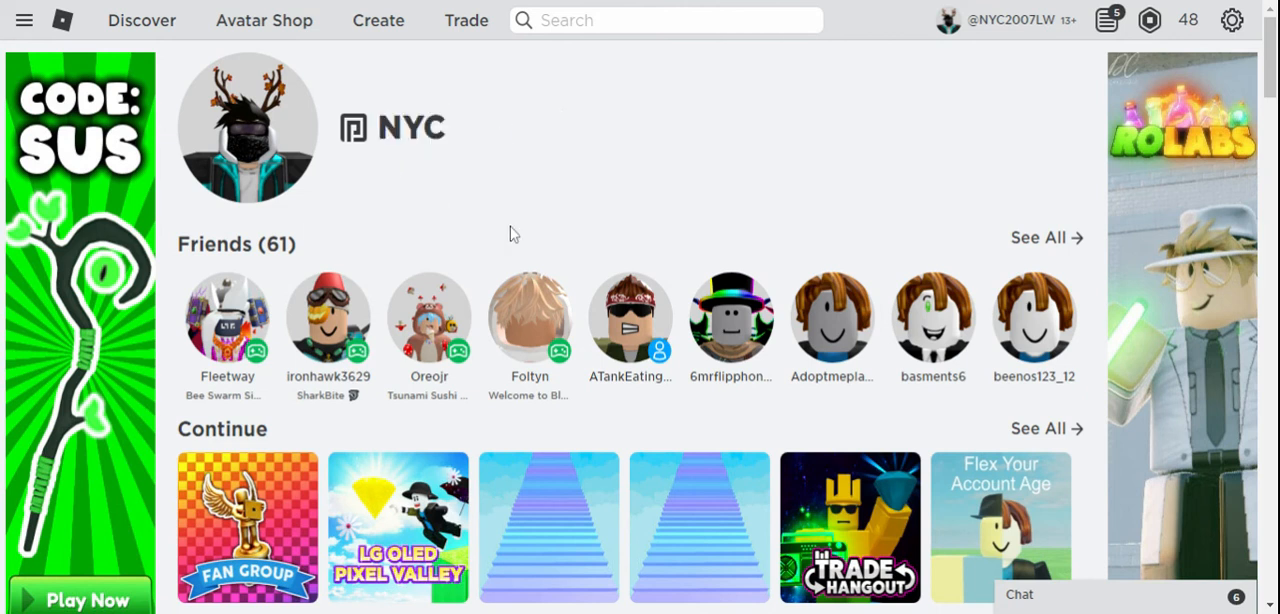
mouse_move(124, 76)
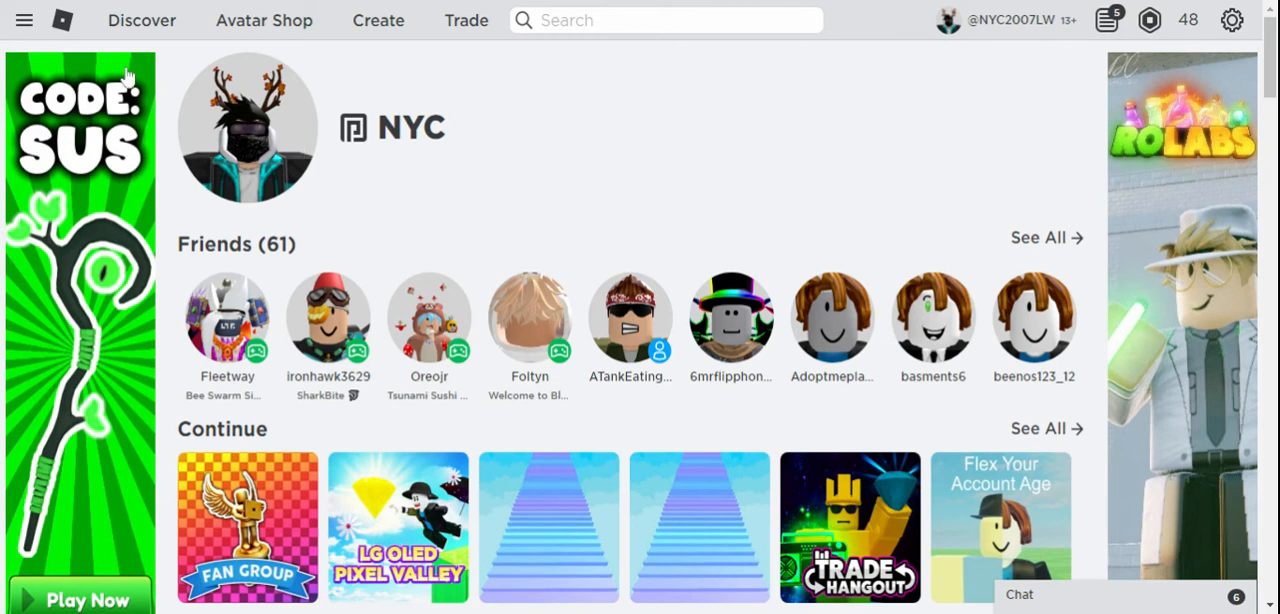
mouse_move(40, 28)
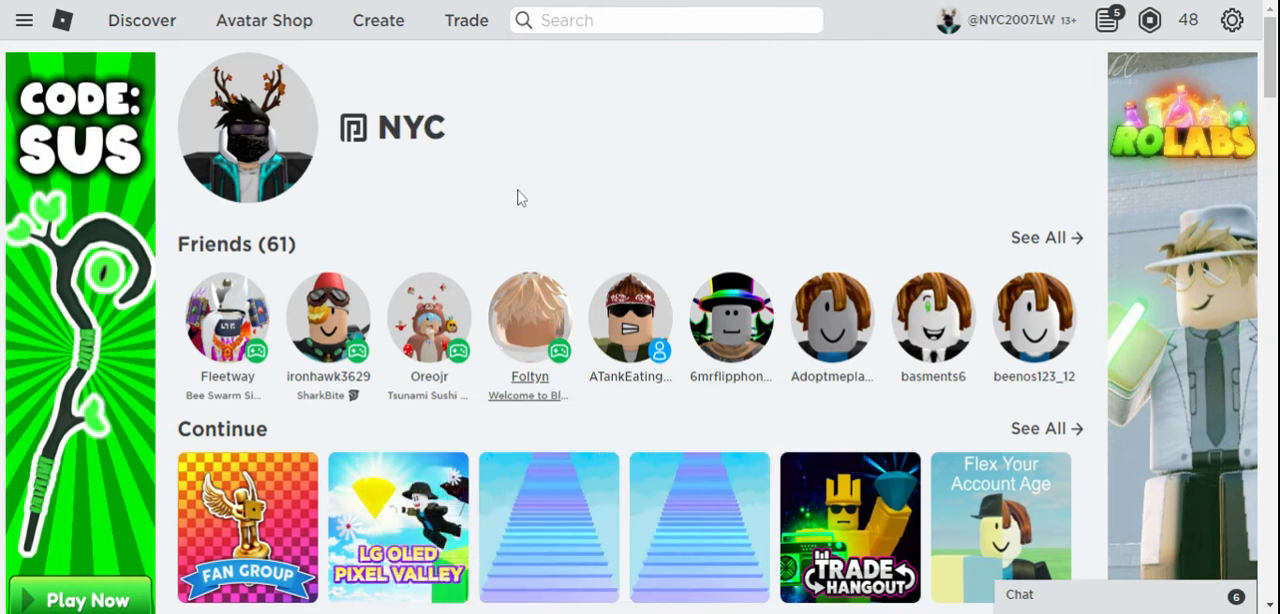
click(528, 316)
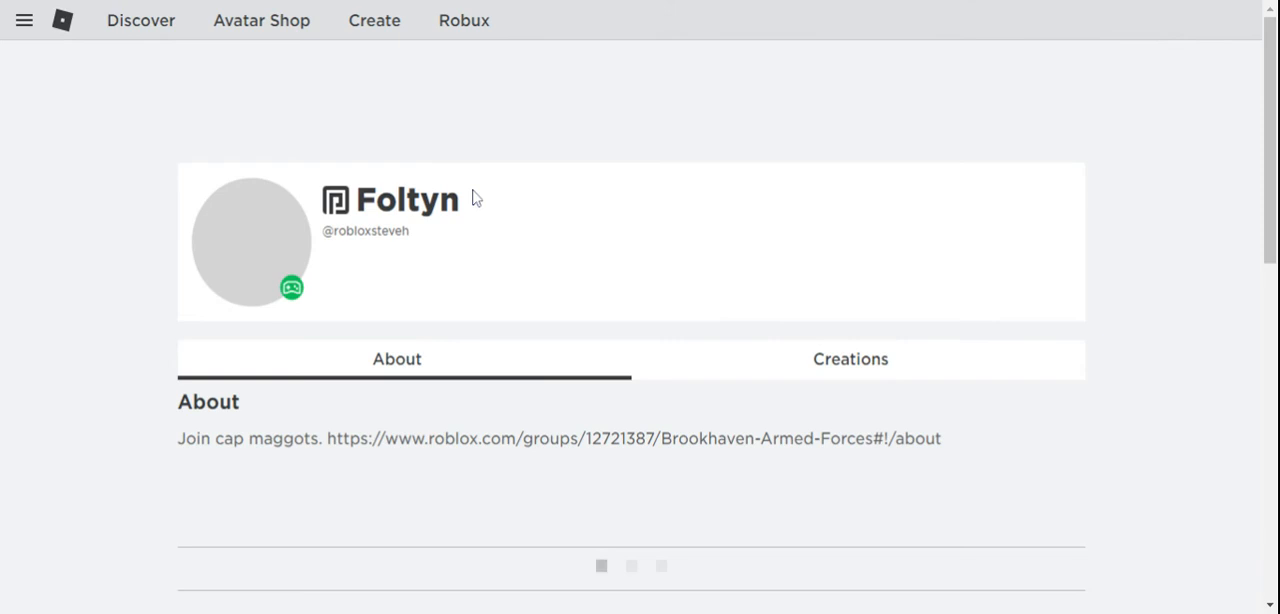
mouse_move(560, 176)
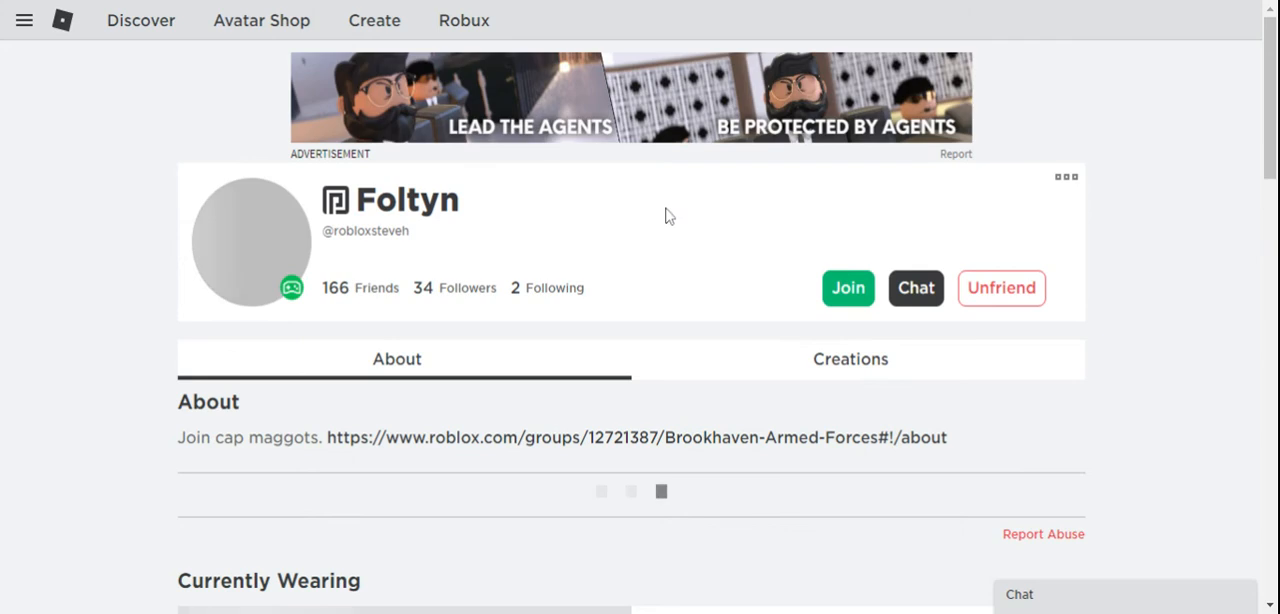
scroll(down, 3)
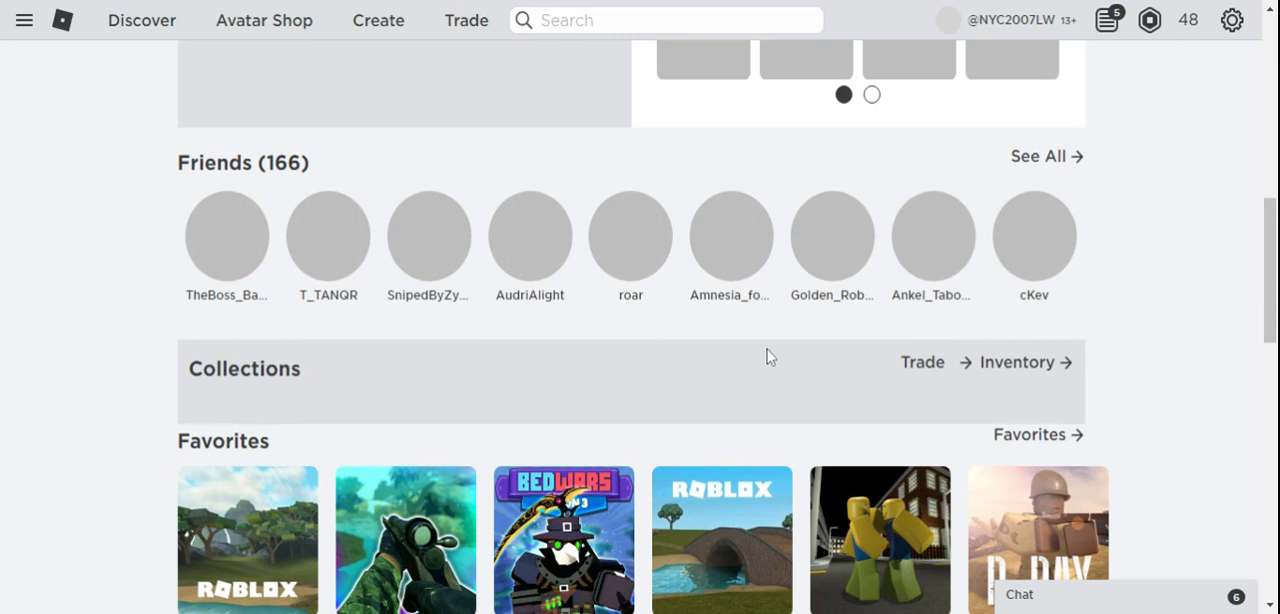
click(920, 362)
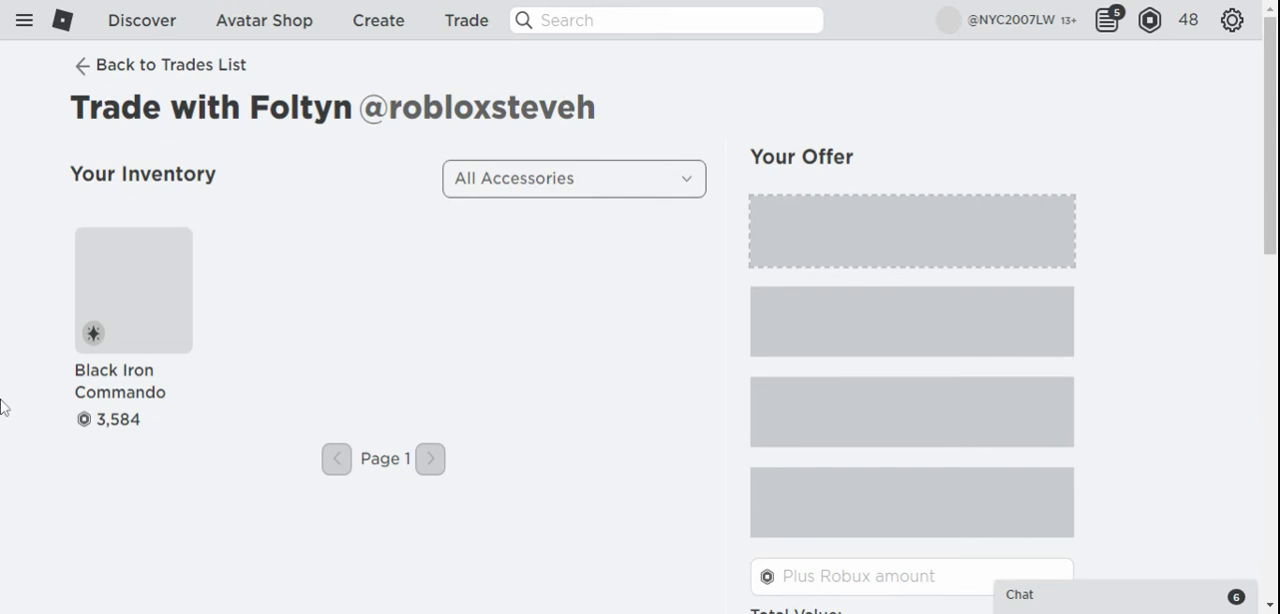
Request Foltyn's Gucci Wide Brim Felt Hat (757) against Black Iron Commando (3,584)
scroll(down, 3)
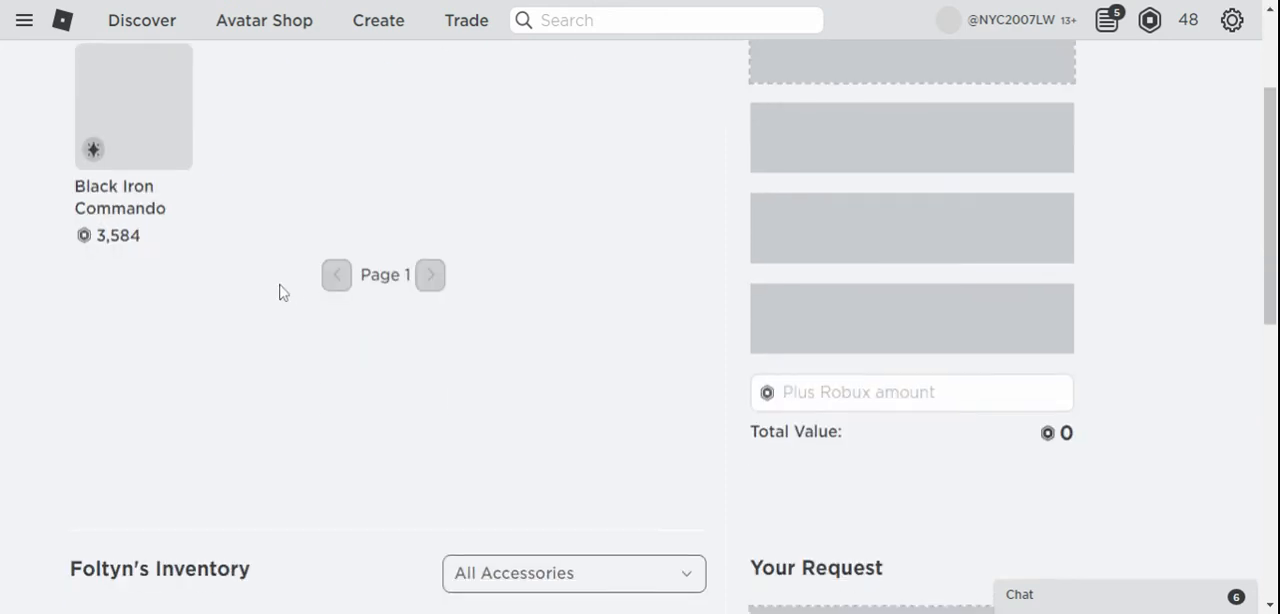
scroll(down, 3)
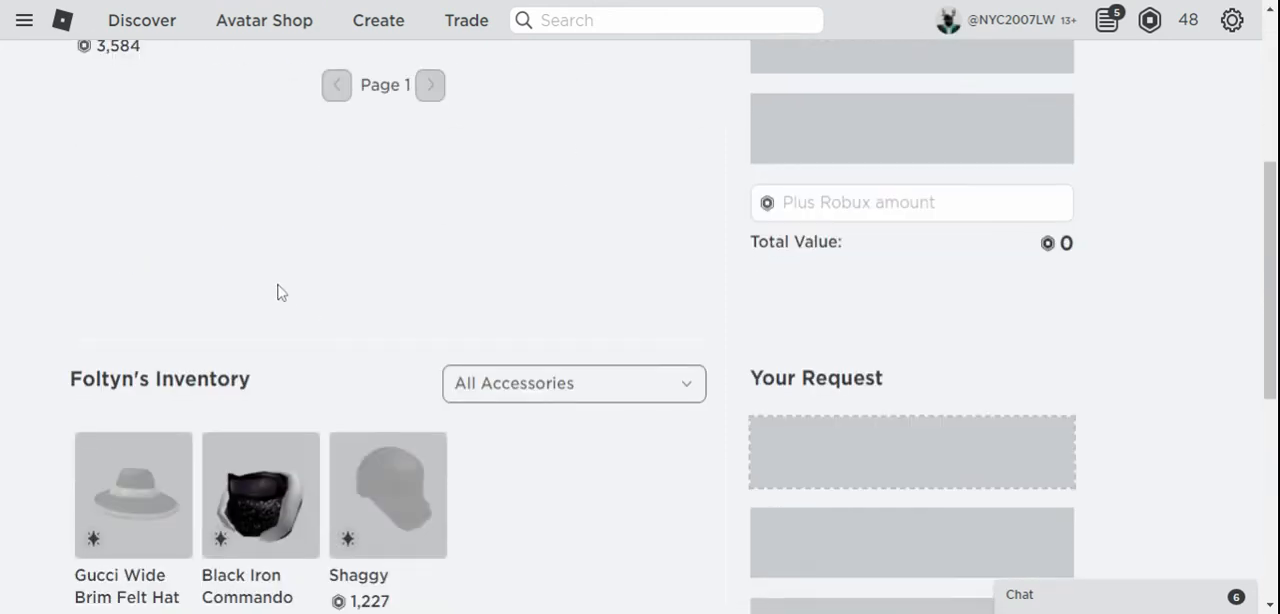
click(132, 496)
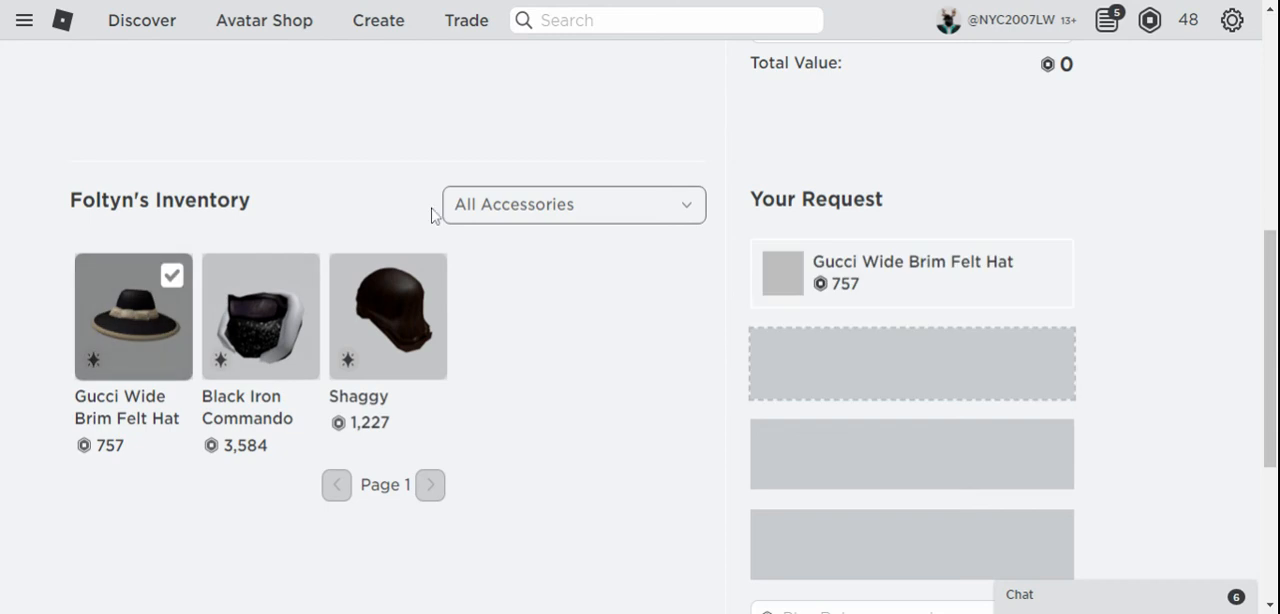
scroll(down, 3)
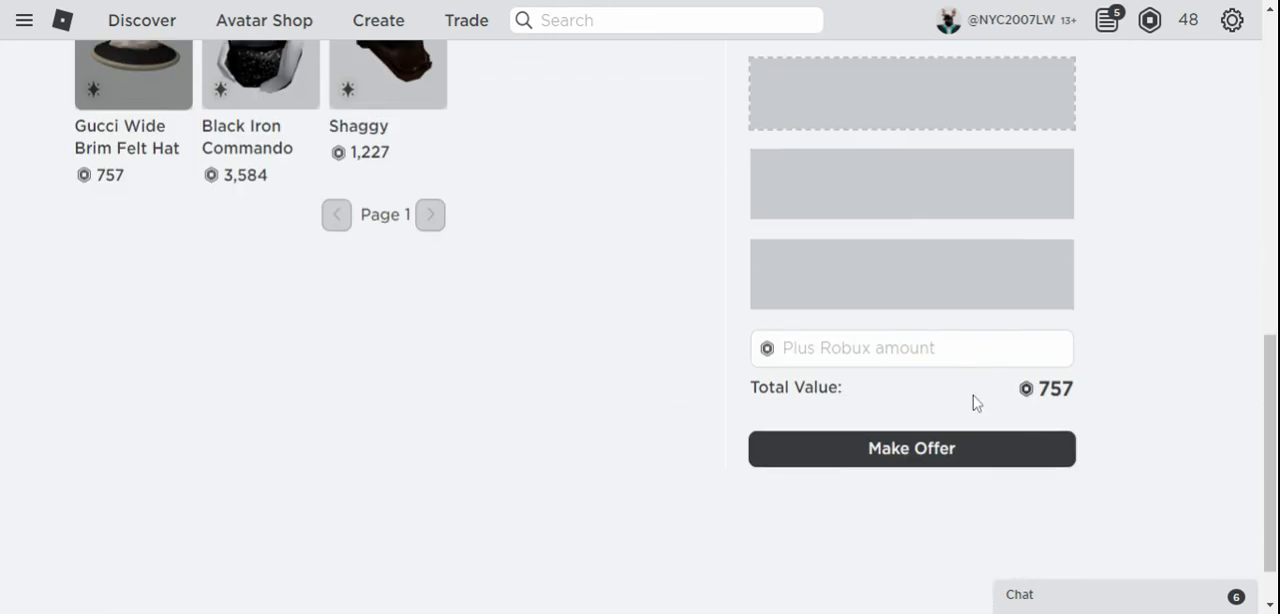
scroll(down, 3)
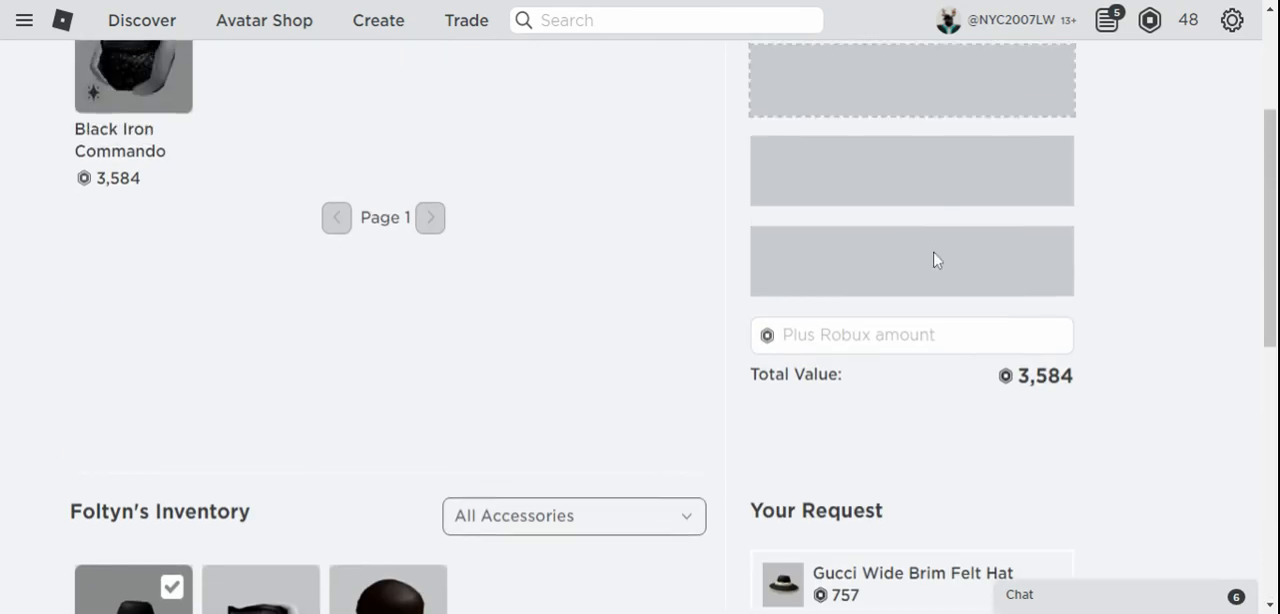
scroll(down, 3)
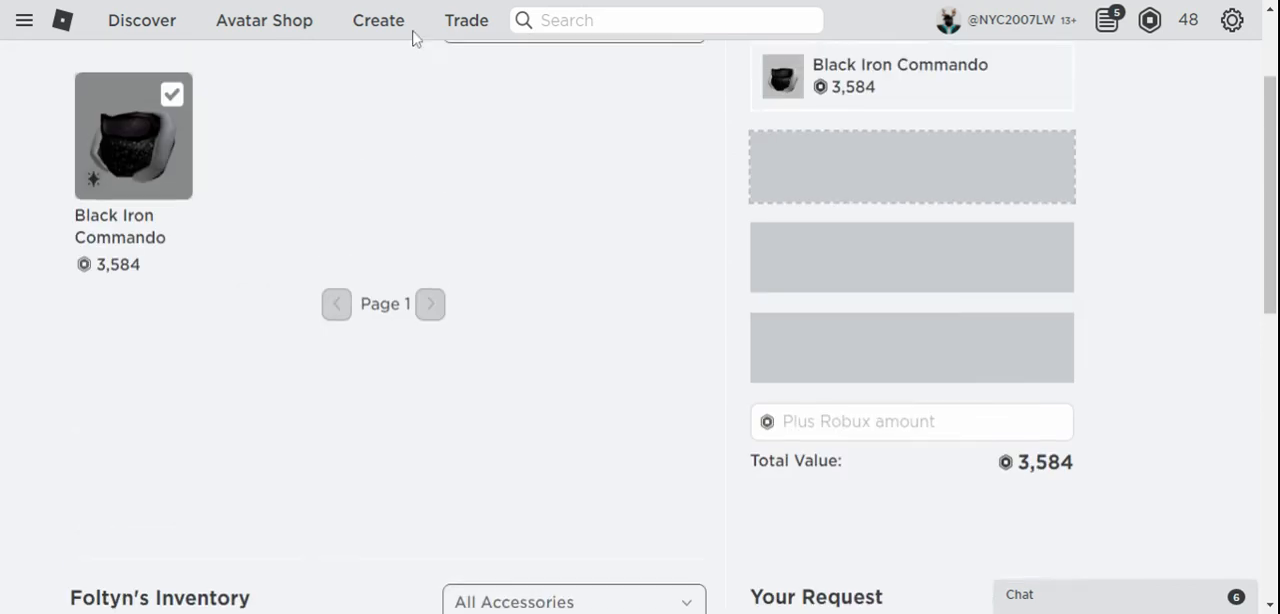
Show the site navigation panel over the Foltyn trade
click(24, 20)
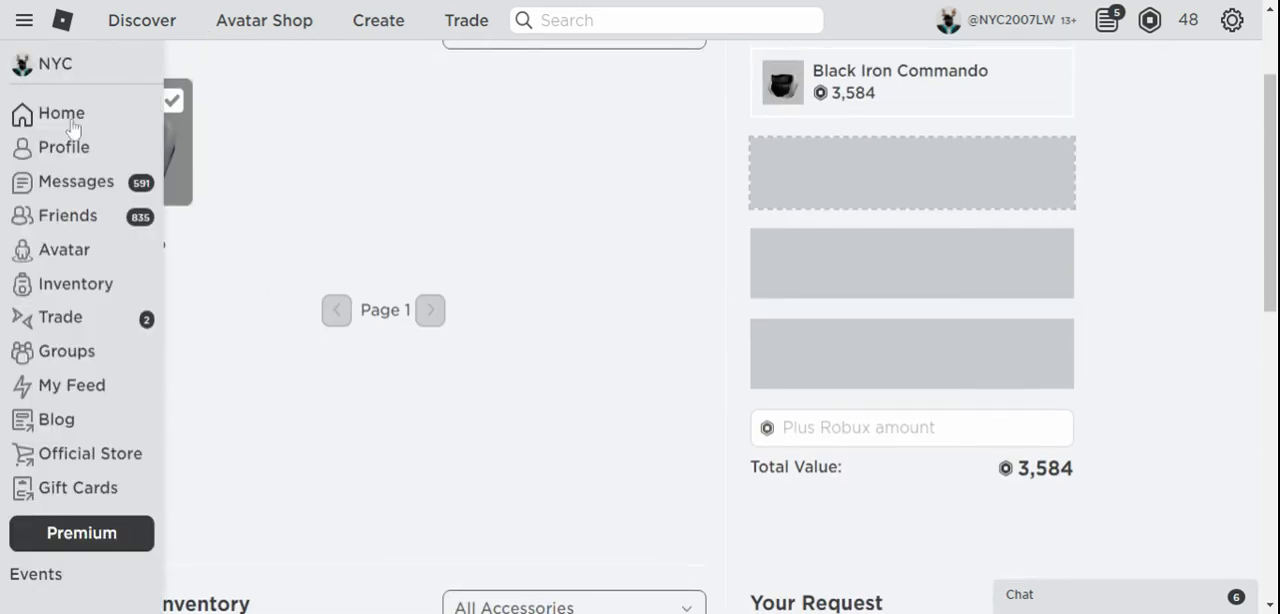
mouse_move(76, 328)
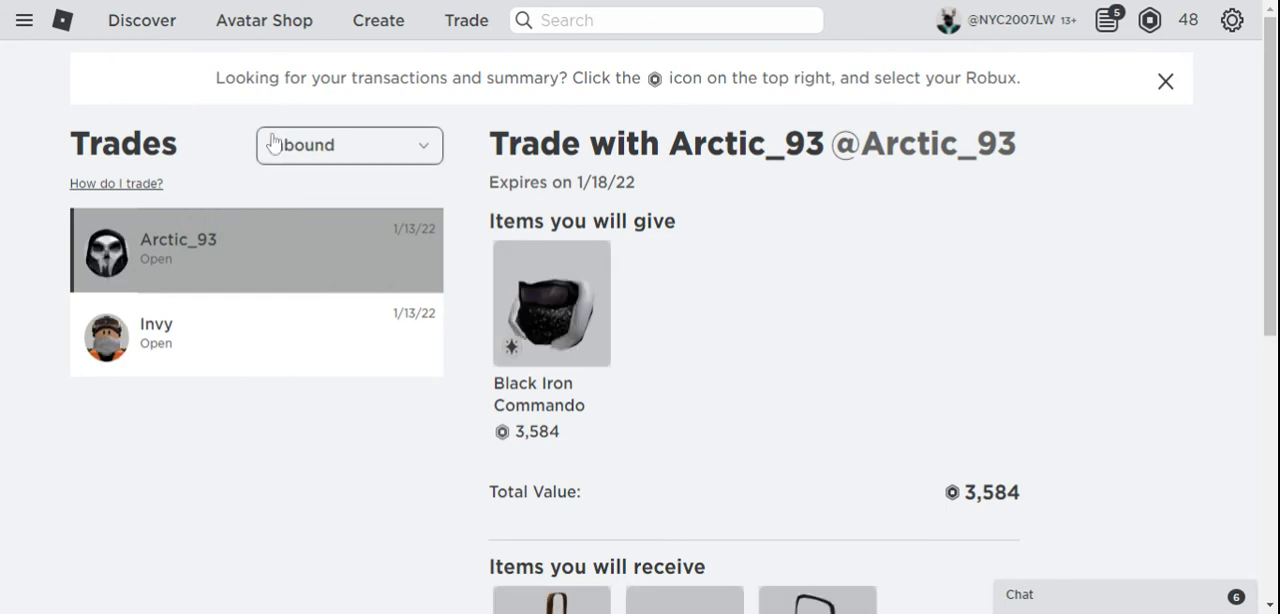
scroll(down, 3)
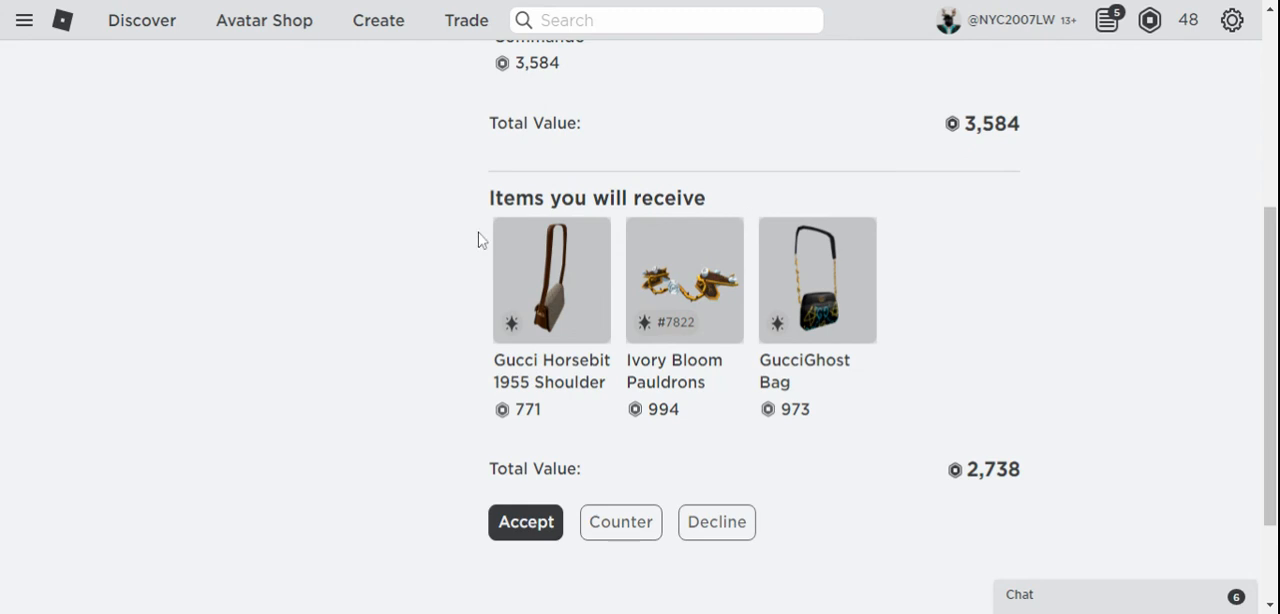
click(716, 522)
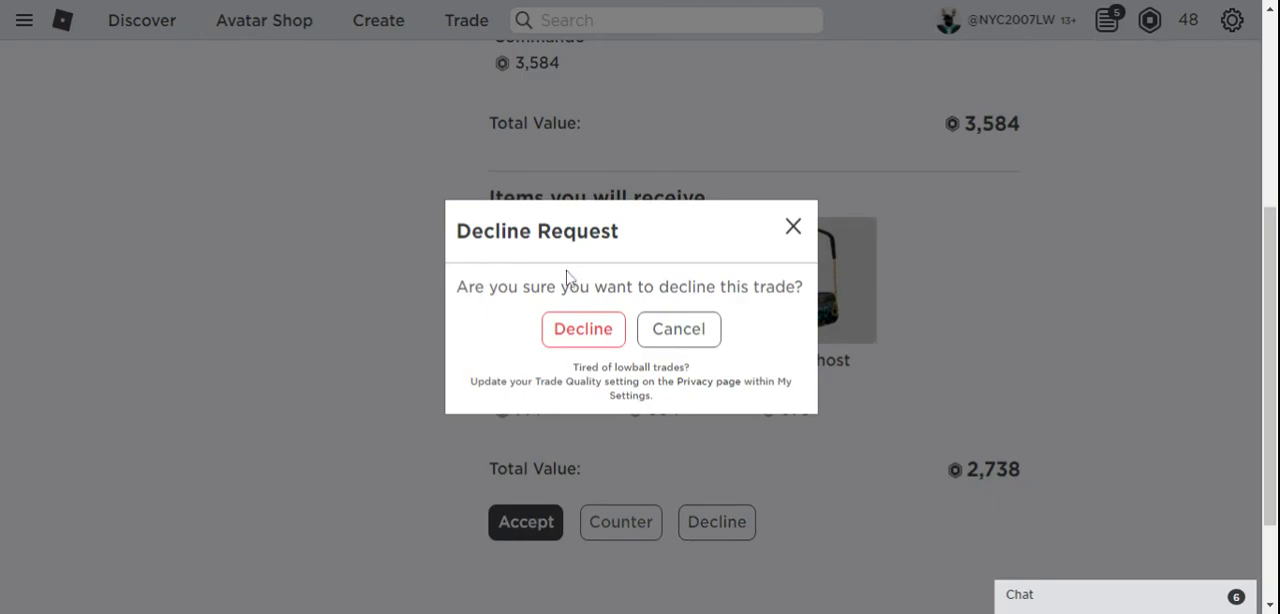
click(680, 328)
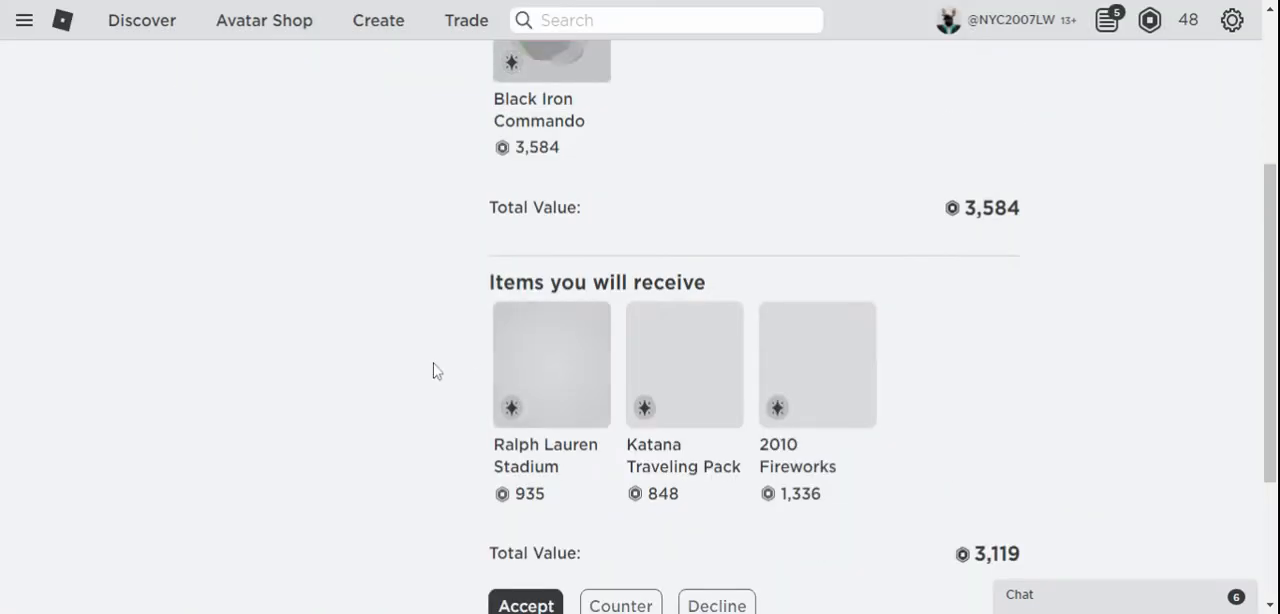
click(716, 604)
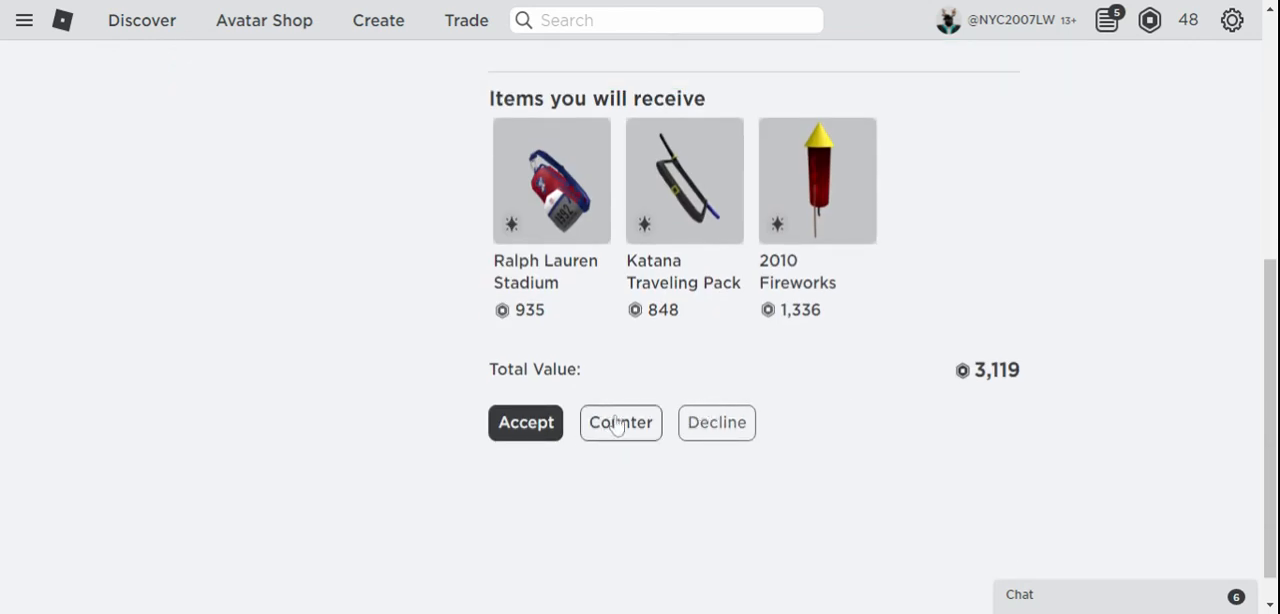
mouse_move(624, 424)
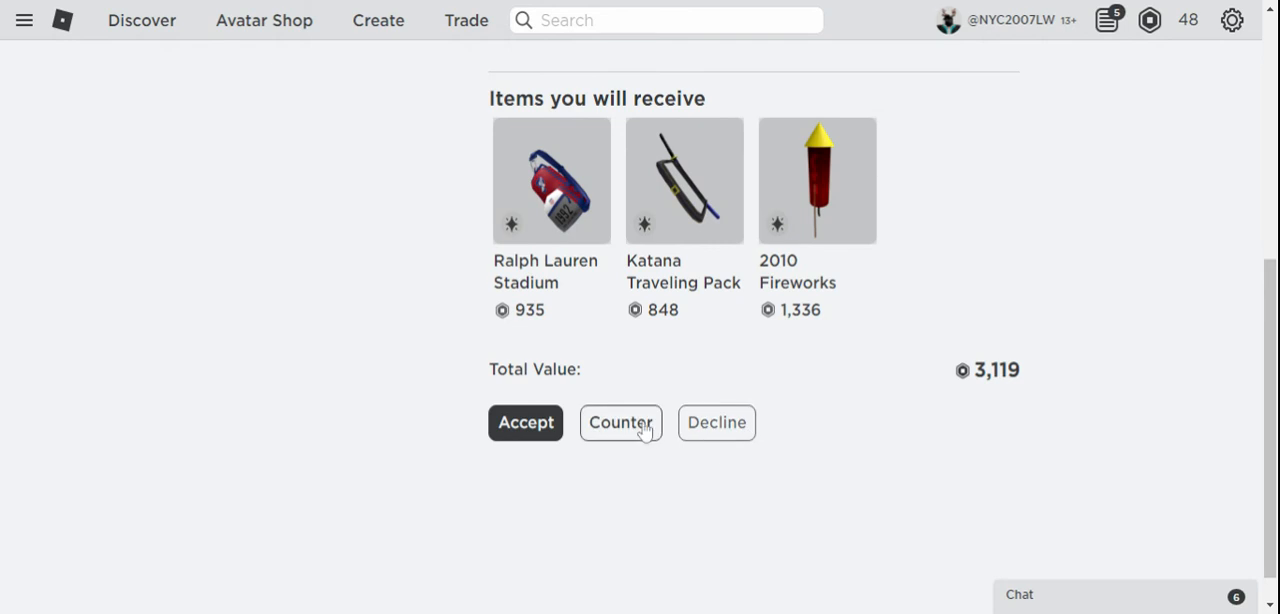
Counter Invy's trade requesting Bacon Face (4,097), confirm sending, and bring up the navigation menu
click(620, 422)
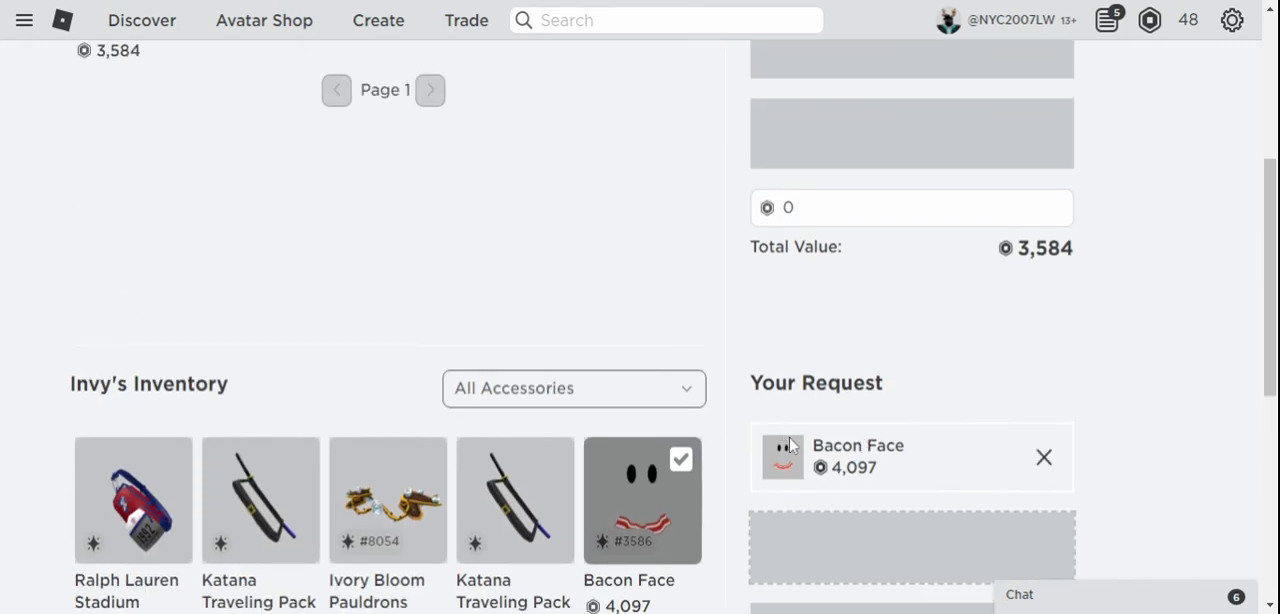
scroll(down, 3)
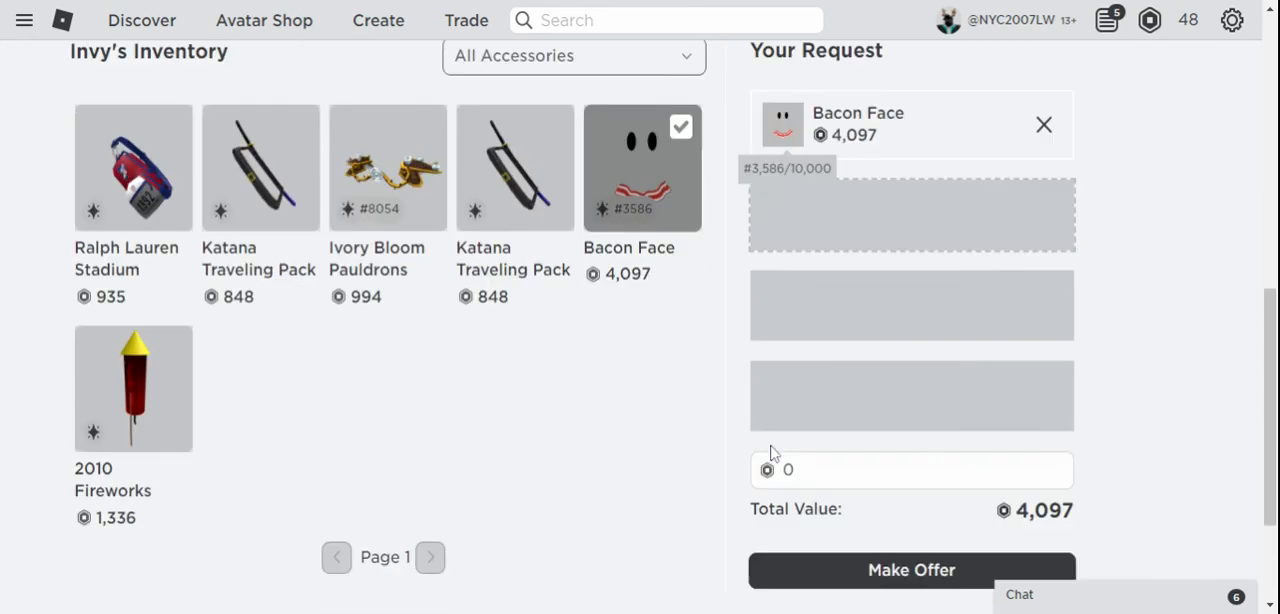
click(910, 568)
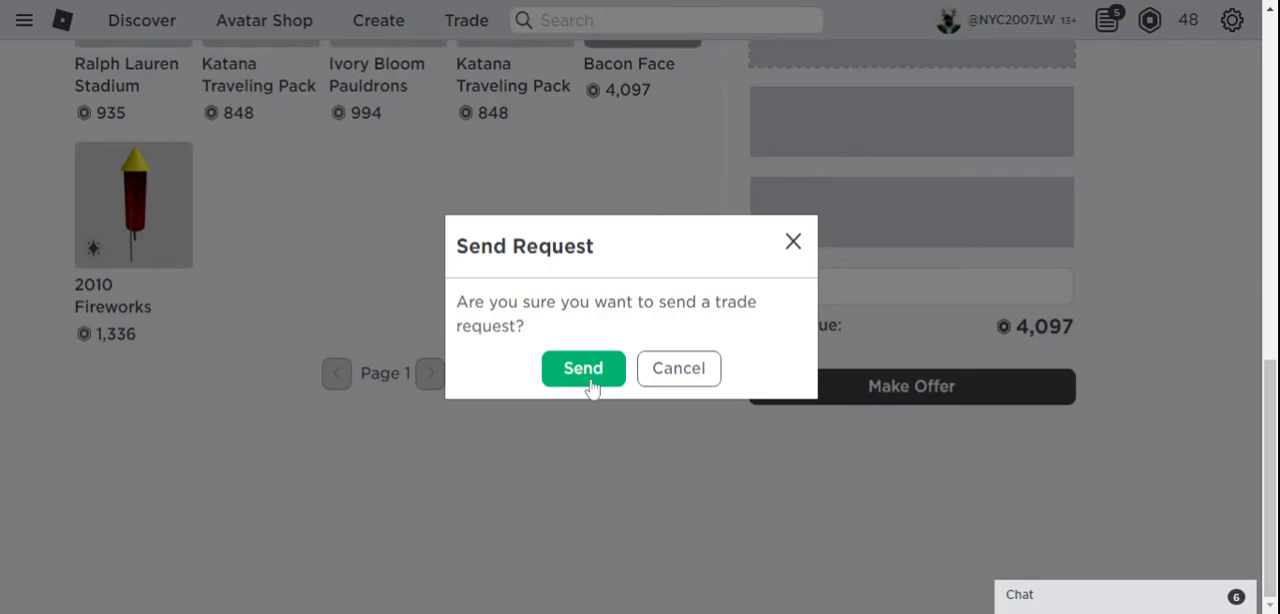
click(584, 368)
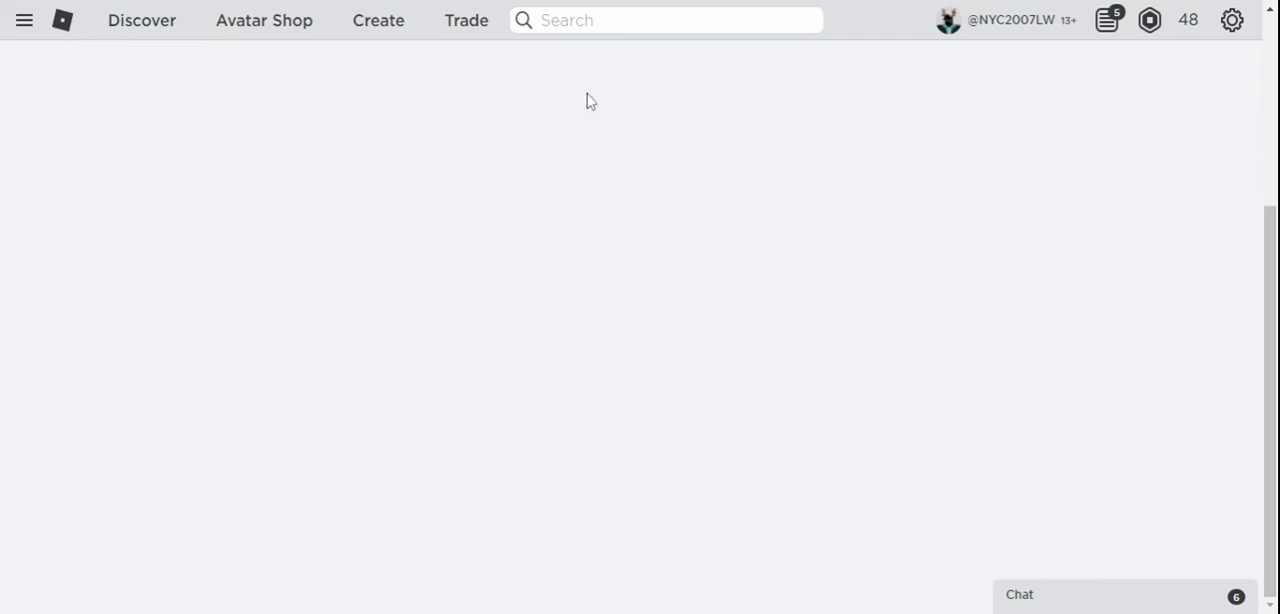
mouse_move(34, 88)
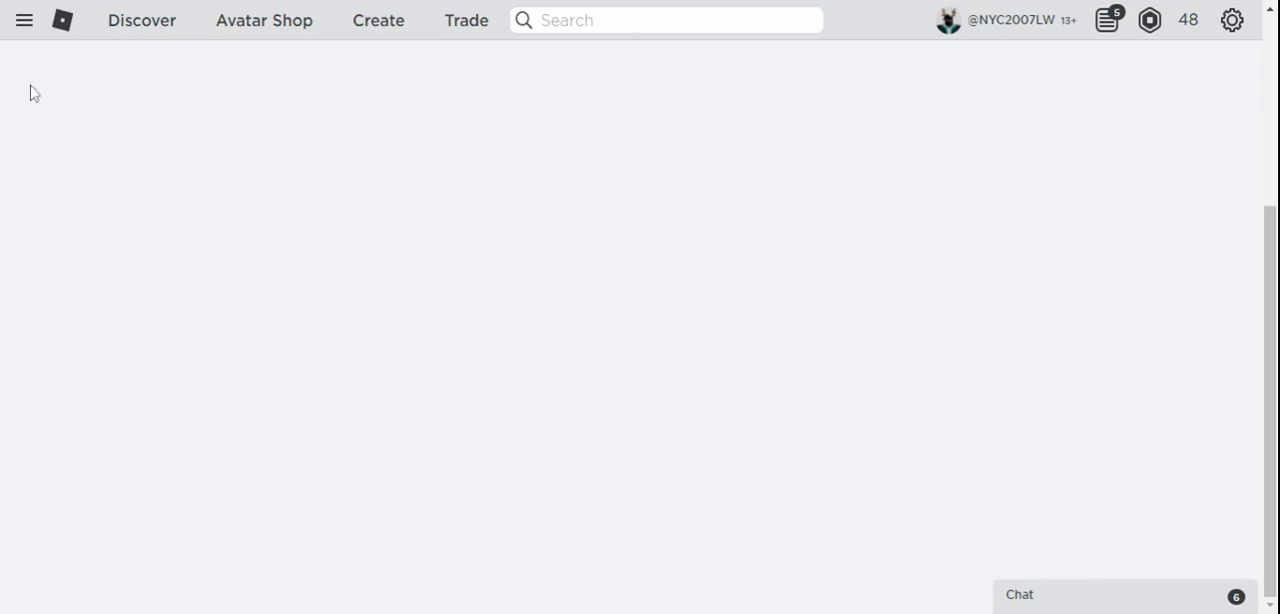
click(24, 20)
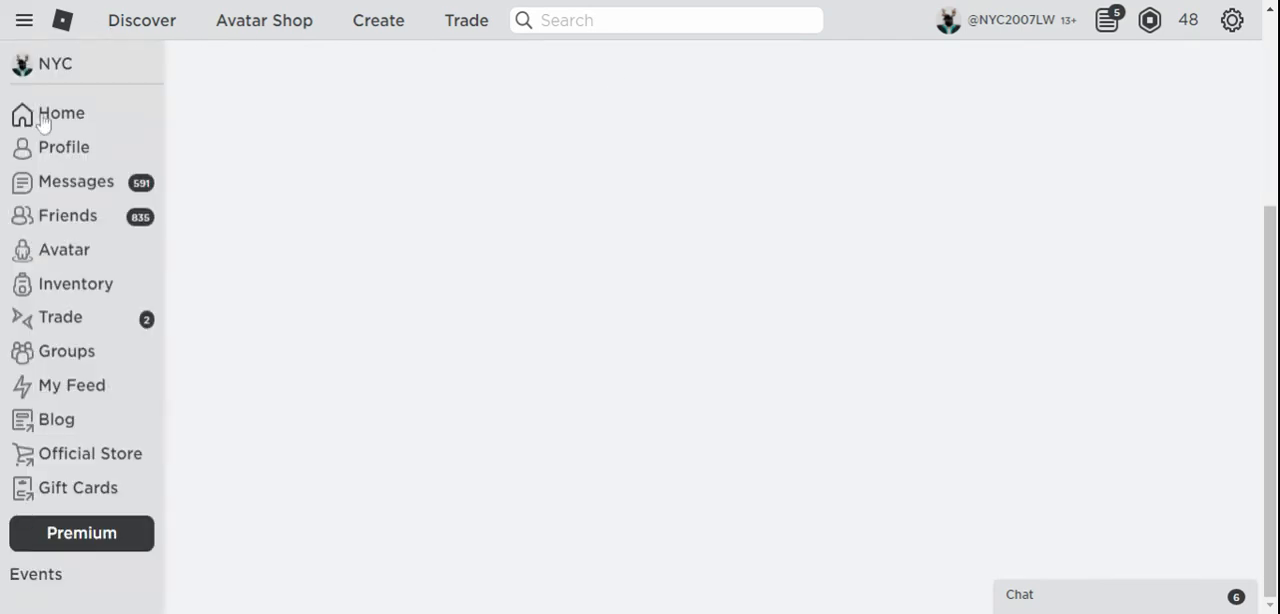